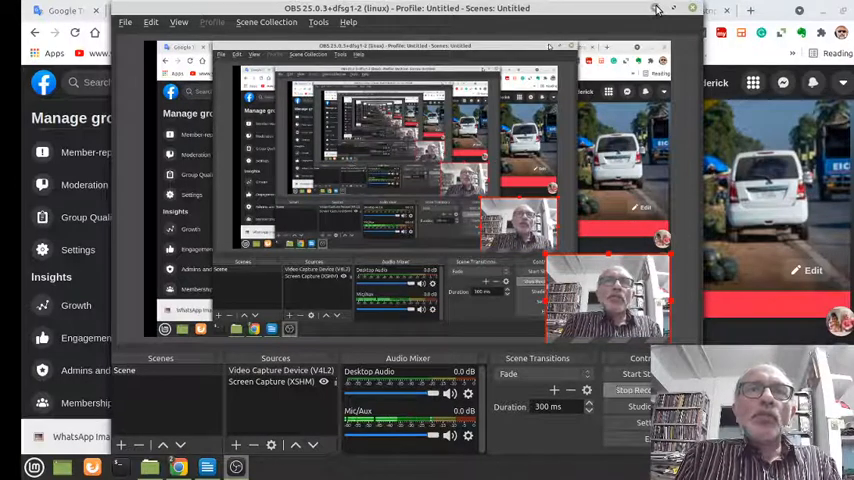
# - Bring the Chrome window with the Goa Menus group page to the front
pyautogui.click(692, 8)
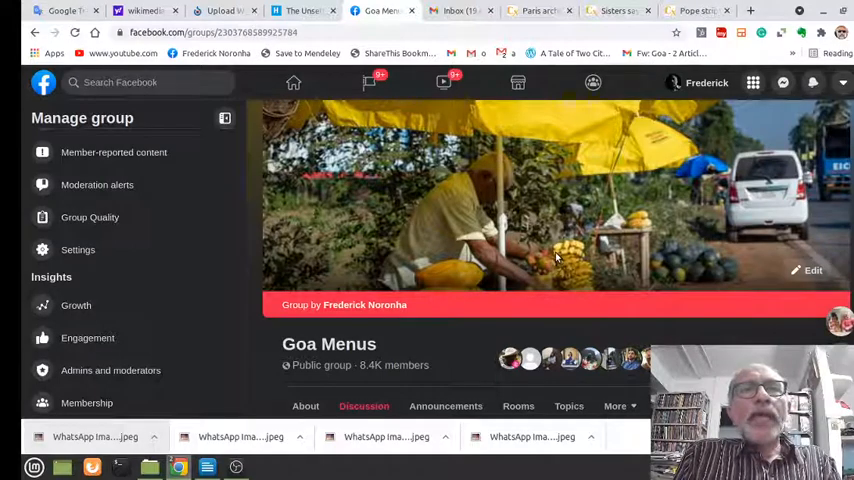
pyautogui.moveTo(520, 270)
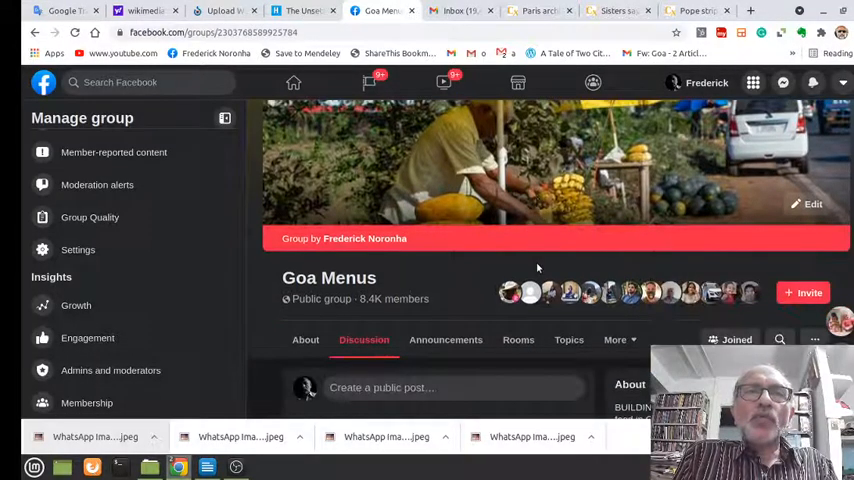
pyautogui.scroll(-3)
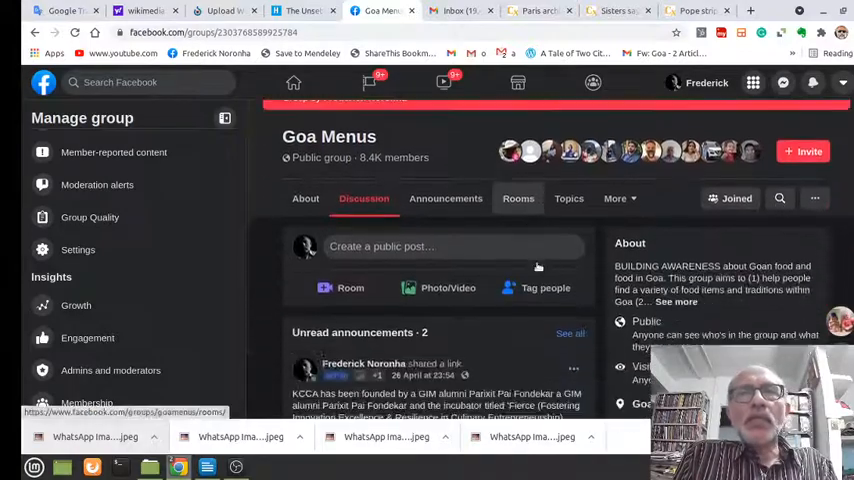
pyautogui.scroll(-3)
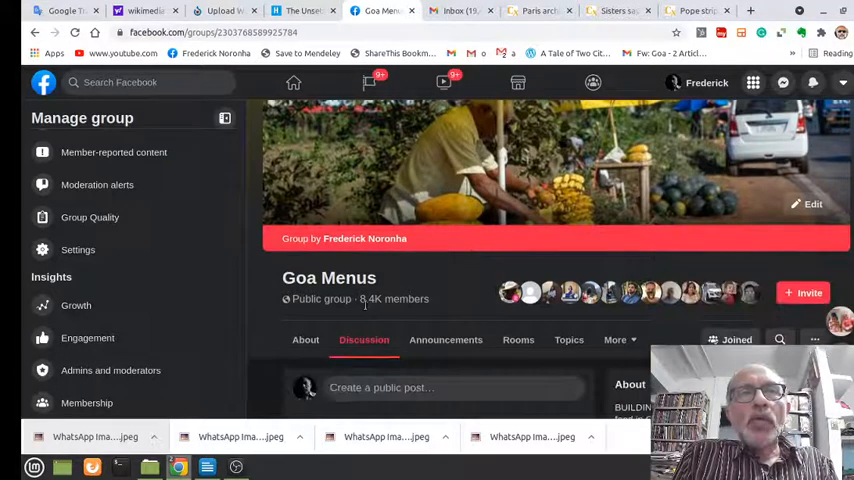
pyautogui.doubleClick(394, 300)
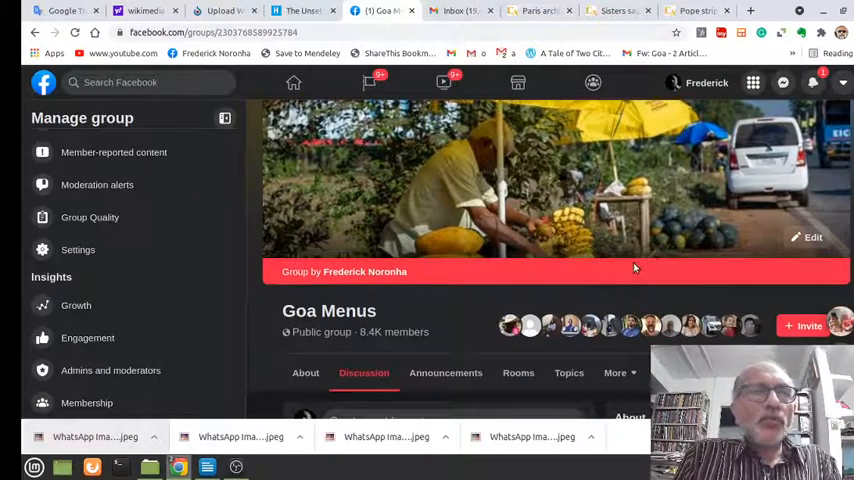
# - Scroll past the group header to the About panel and unread announcements
pyautogui.scroll(-3)
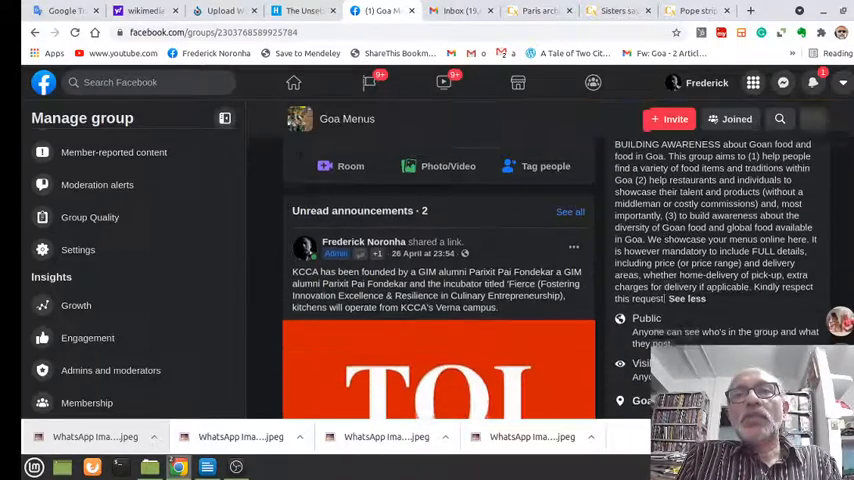
pyautogui.scroll(-3)
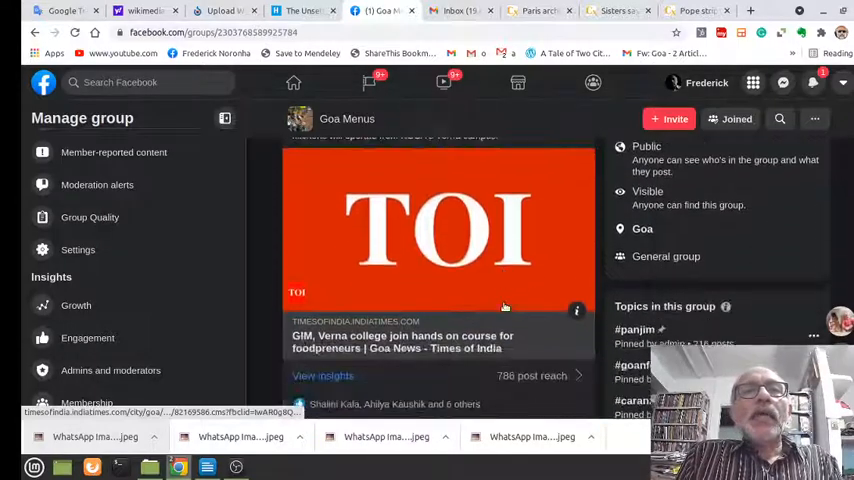
pyautogui.scroll(-3)
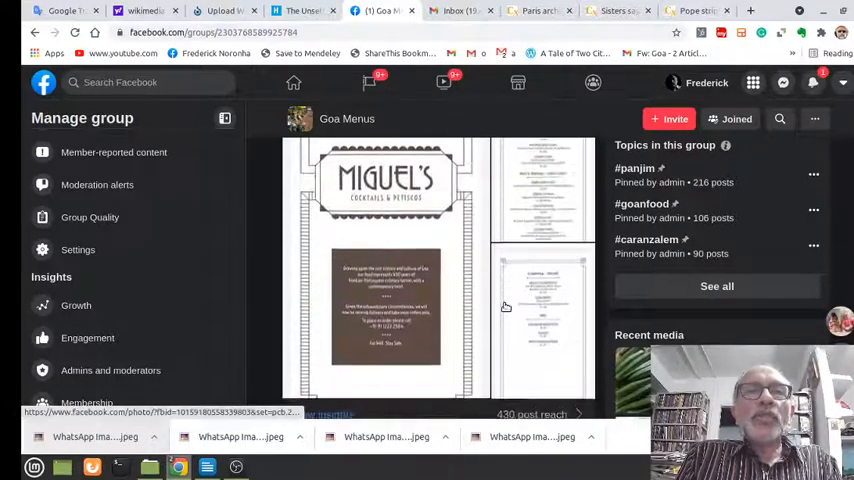
pyautogui.scroll(-3)
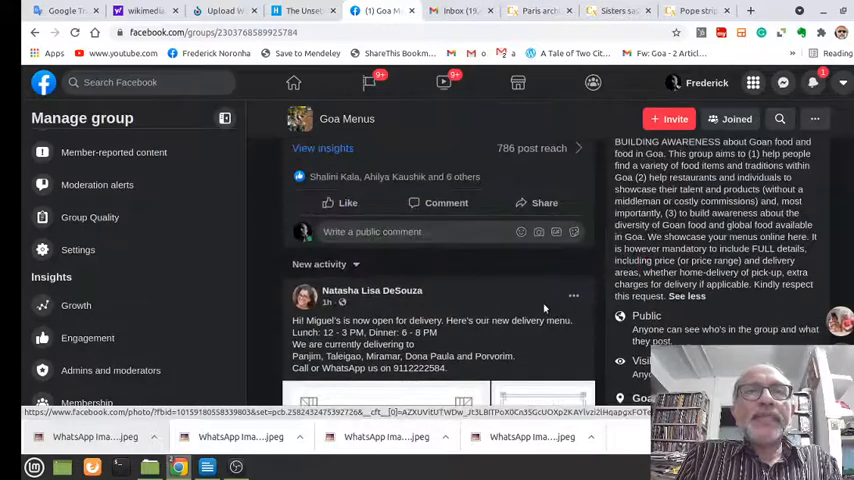
pyautogui.scroll(-3)
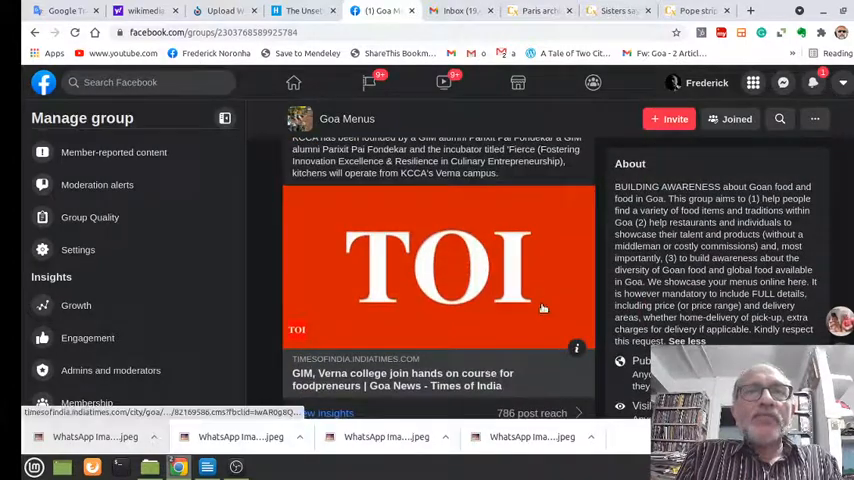
pyautogui.scroll(-3)
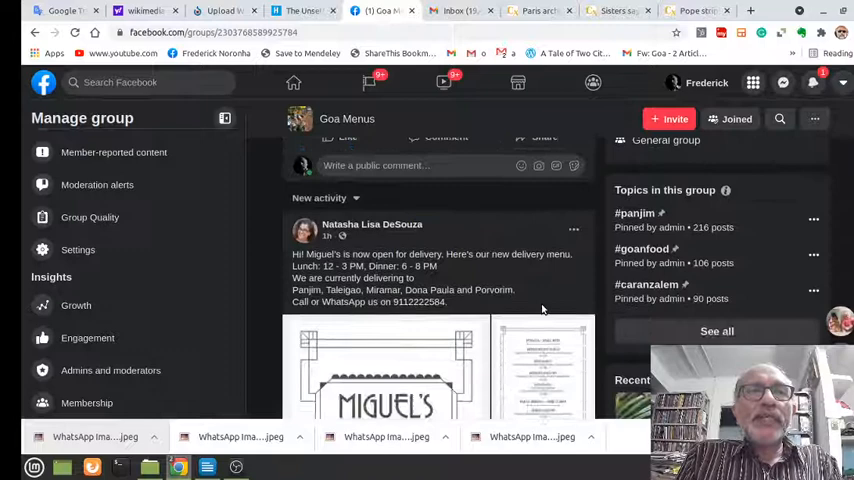
pyautogui.scroll(-3)
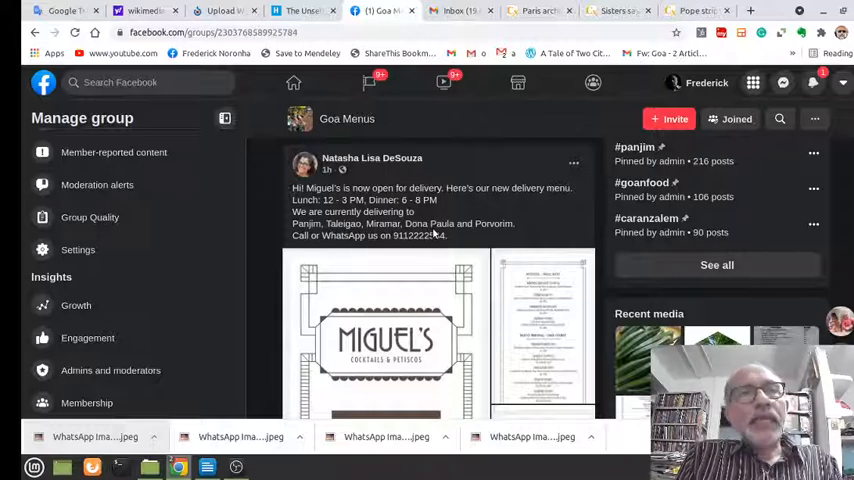
pyautogui.scroll(-3)
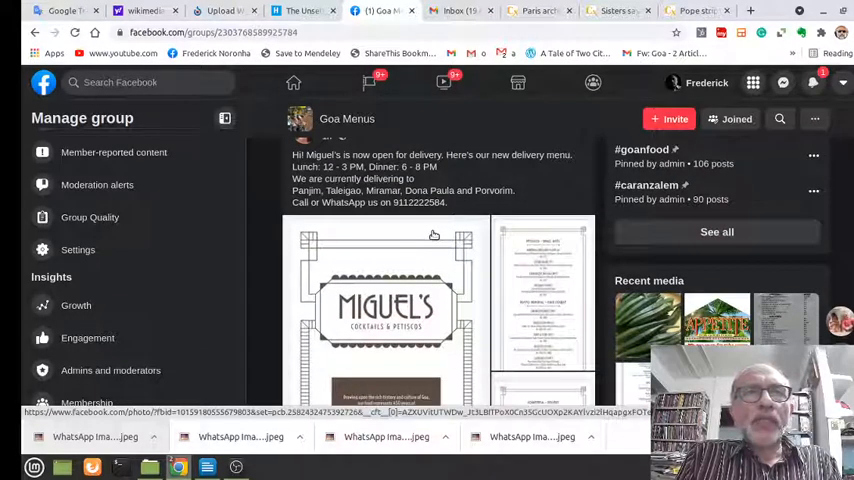
pyautogui.scroll(-3)
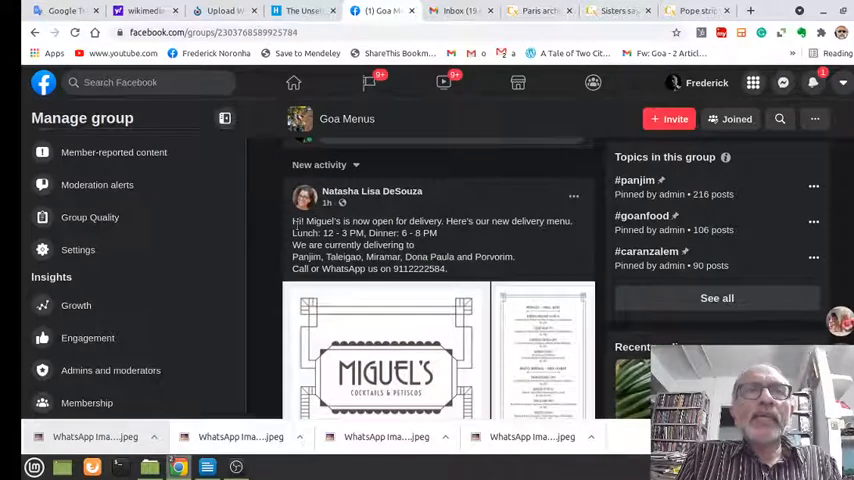
# - Scroll through the Smoke delivery menu image to the comment asking about minimum order
pyautogui.doubleClick(320, 220)
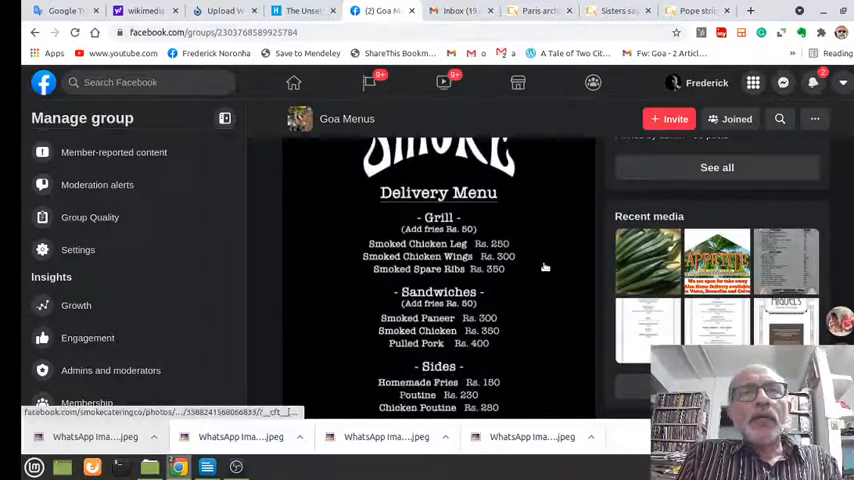
pyautogui.scroll(-3)
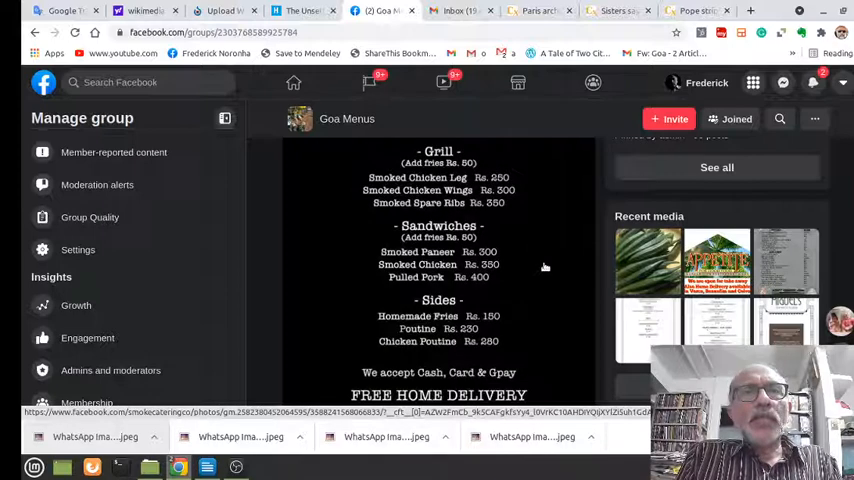
pyautogui.scroll(-3)
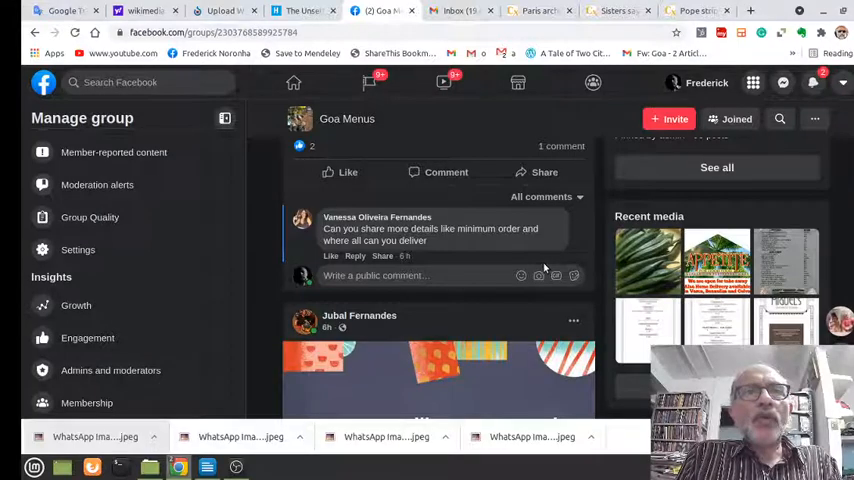
pyautogui.scroll(-3)
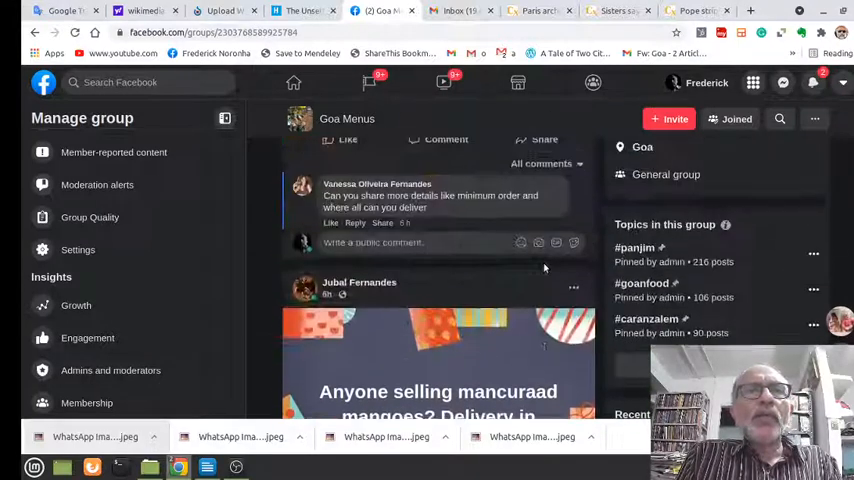
pyautogui.scroll(-3)
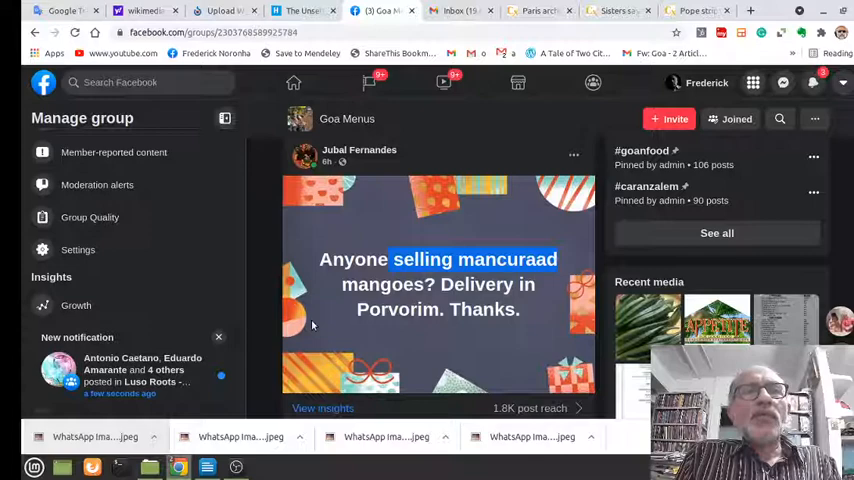
pyautogui.click(218, 336)
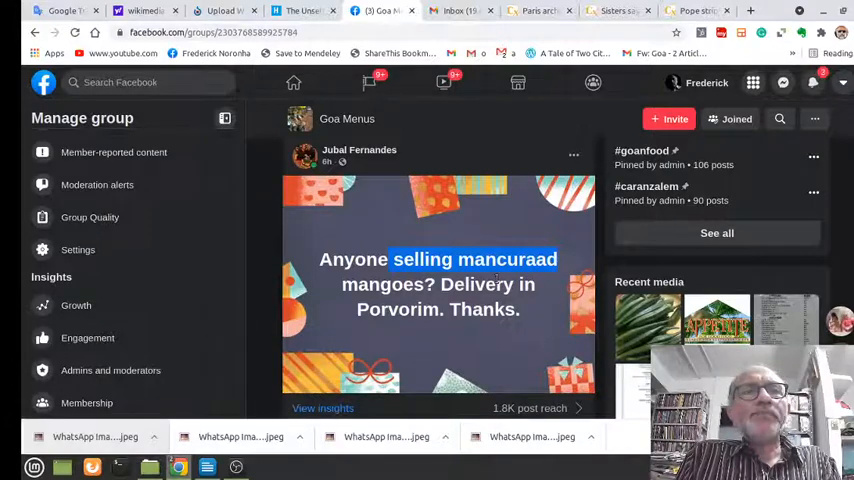
pyautogui.scroll(-3)
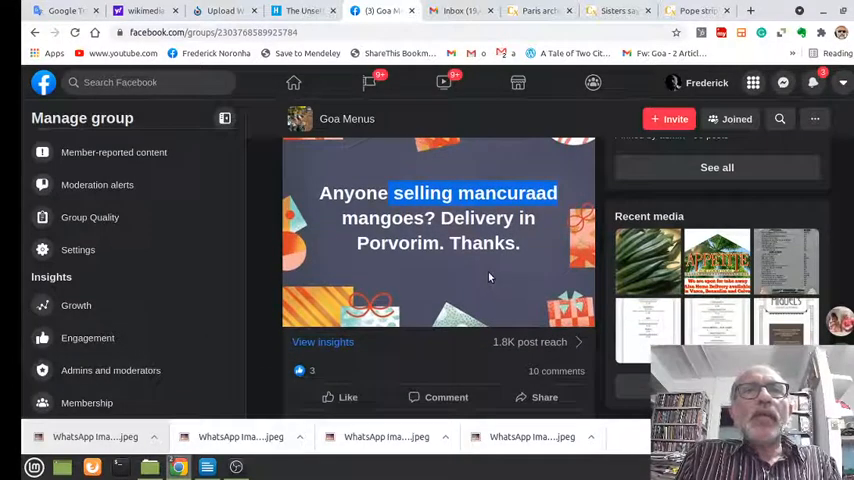
pyautogui.scroll(-3)
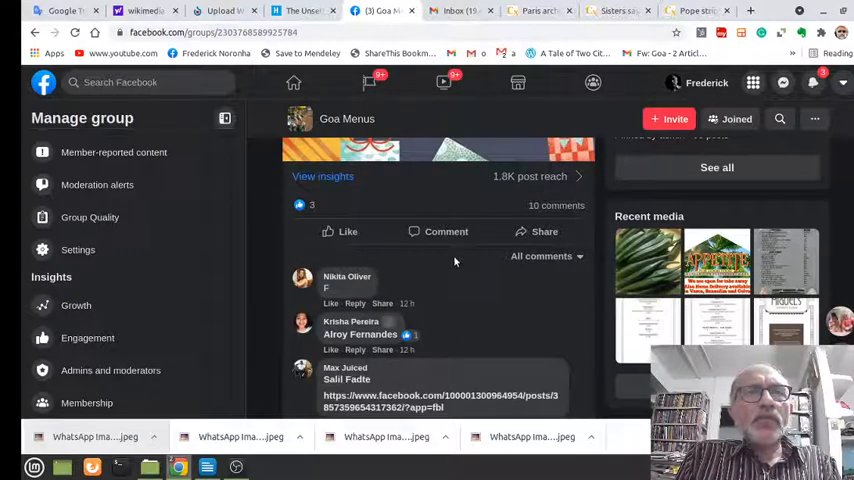
# - Continue down to the Ramadan Special Malabar parotta menu post
pyautogui.scroll(-3)
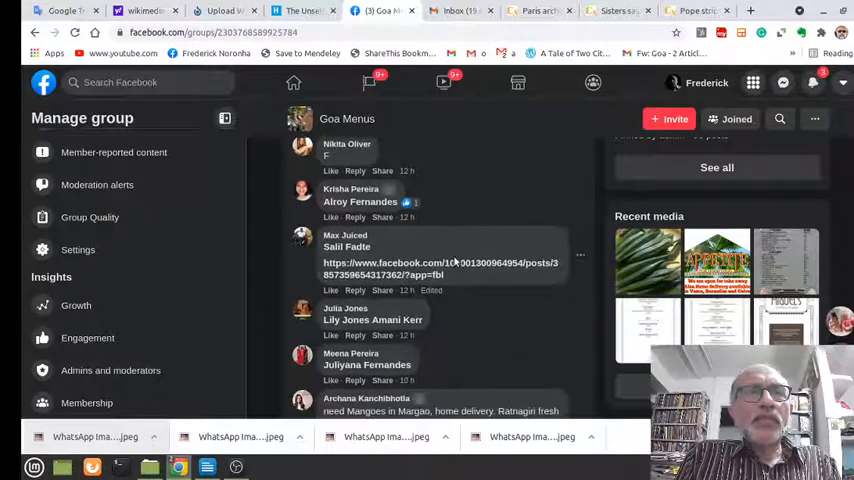
pyautogui.scroll(-3)
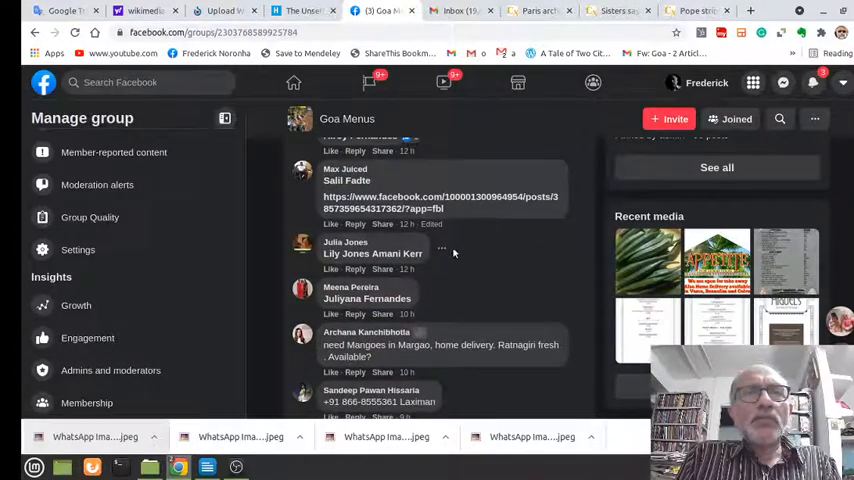
pyautogui.scroll(-3)
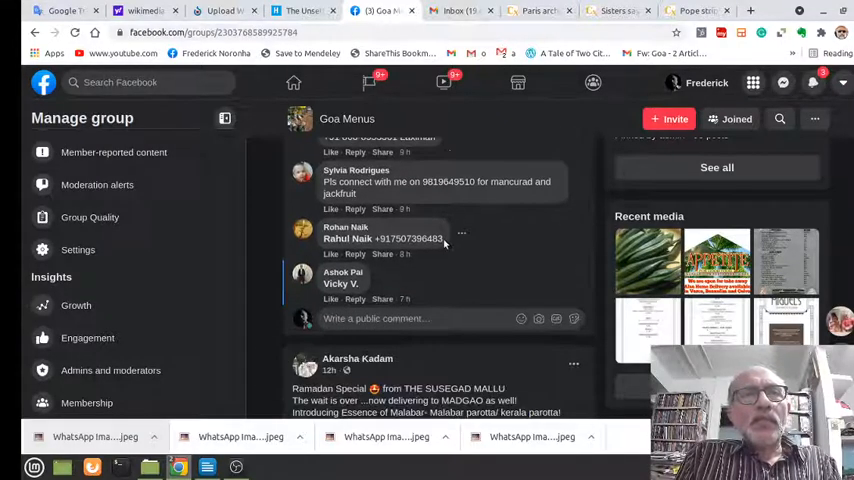
pyautogui.scroll(-3)
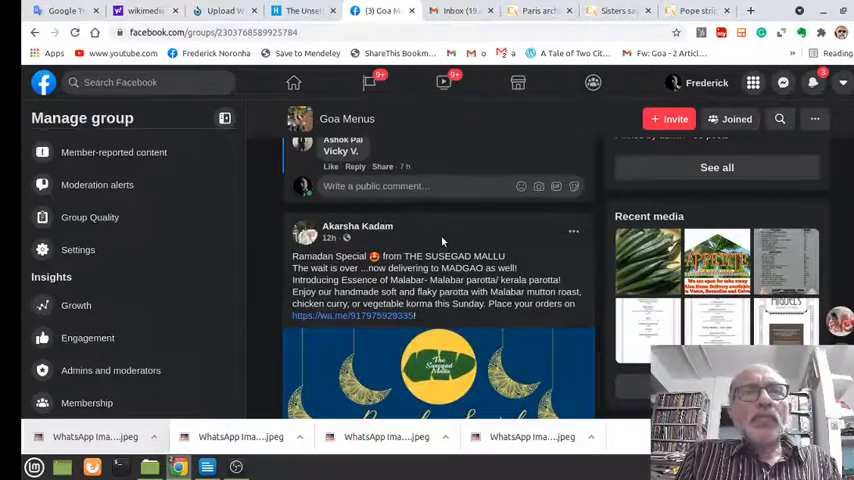
pyautogui.scroll(-3)
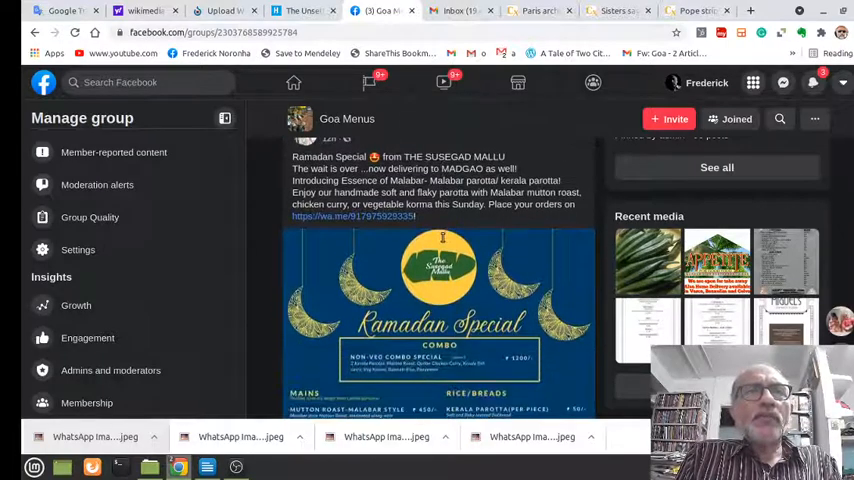
# - Scroll the feed past the cake, honey and cafe menu posts
pyautogui.scroll(-3)
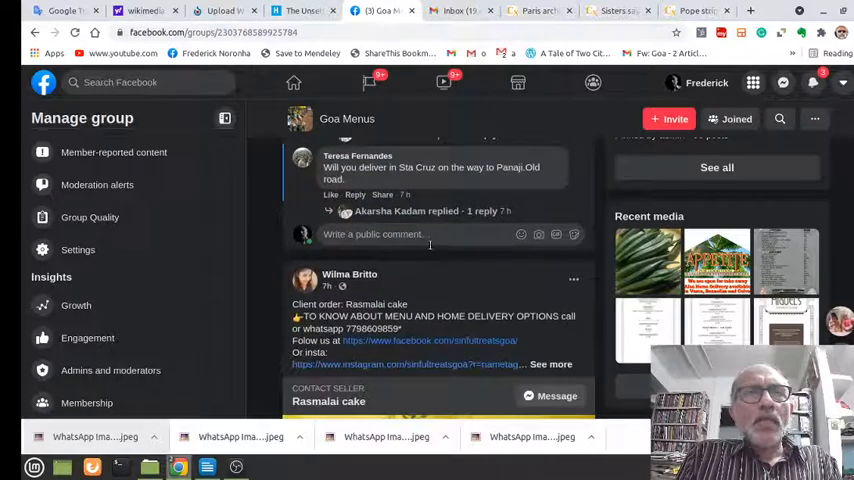
pyautogui.scroll(-3)
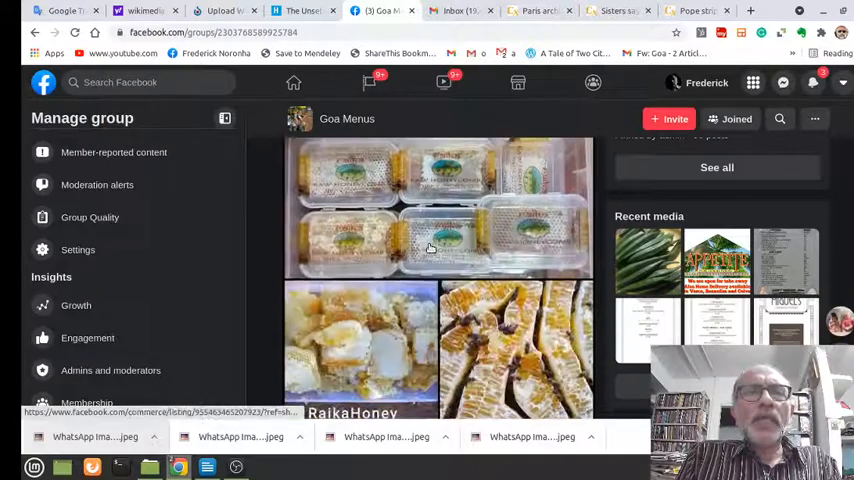
pyautogui.scroll(-3)
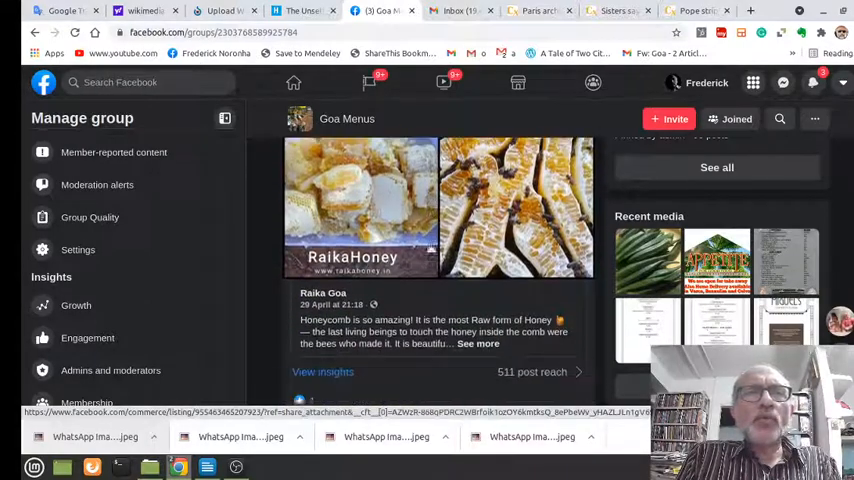
pyautogui.scroll(-3)
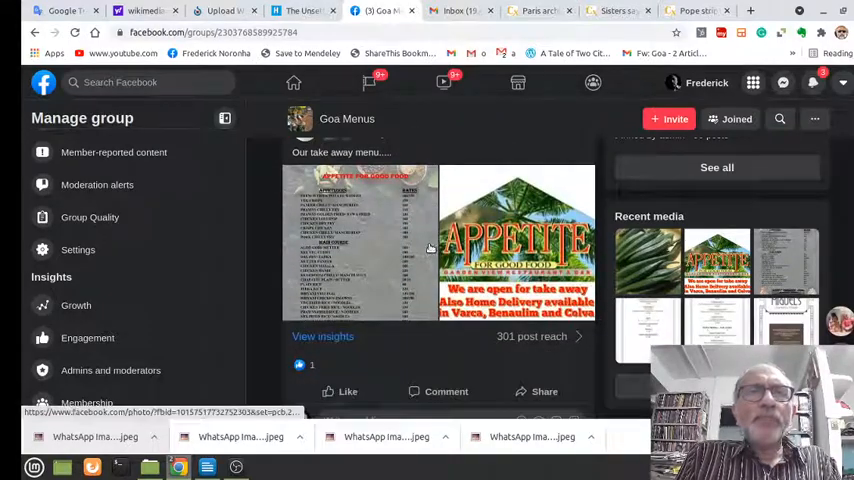
pyautogui.scroll(-3)
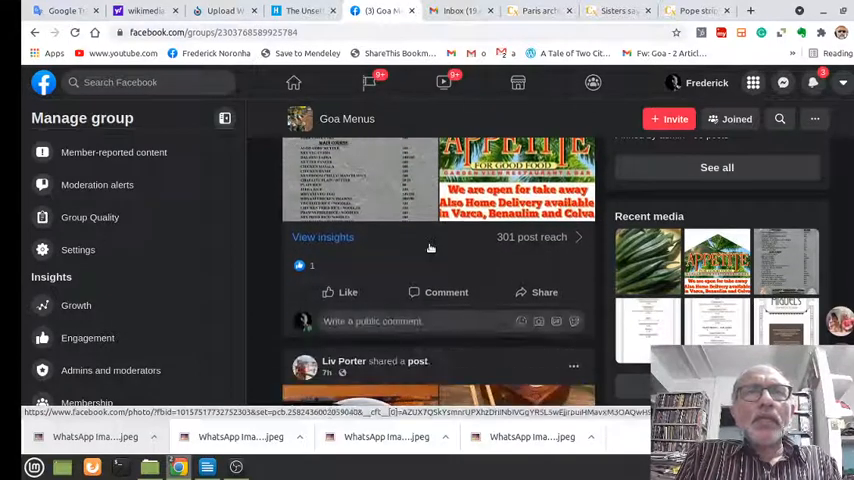
pyautogui.scroll(-3)
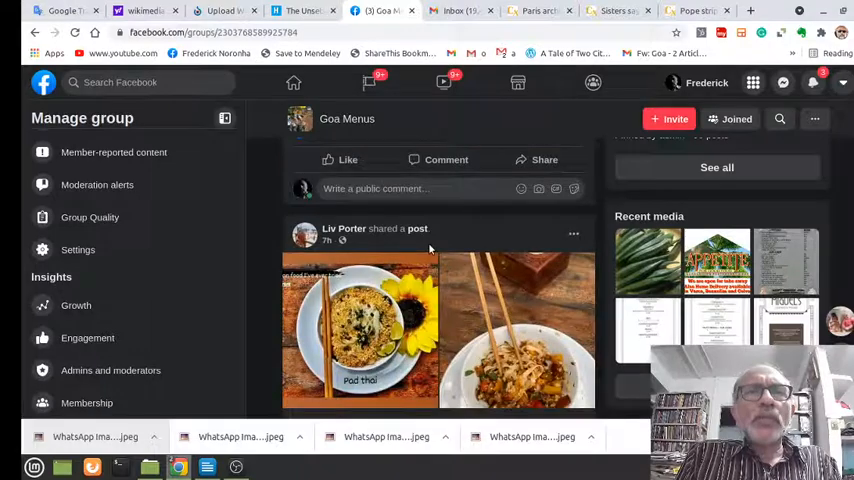
pyautogui.scroll(-3)
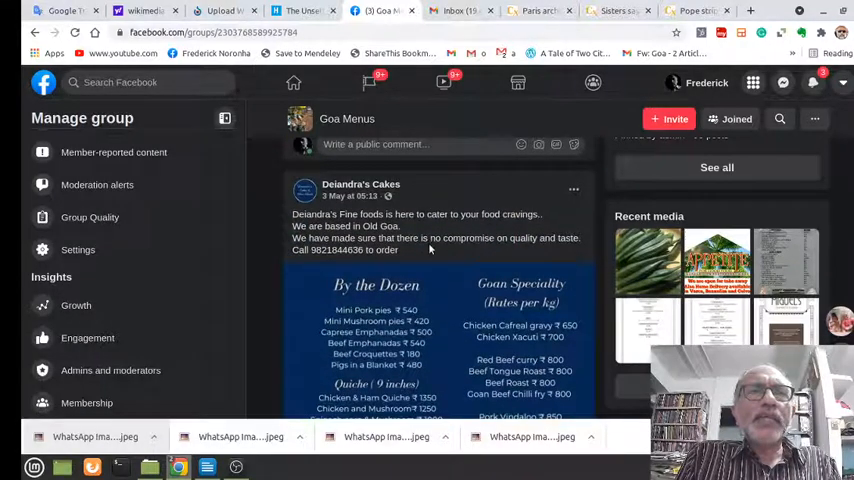
pyautogui.scroll(-3)
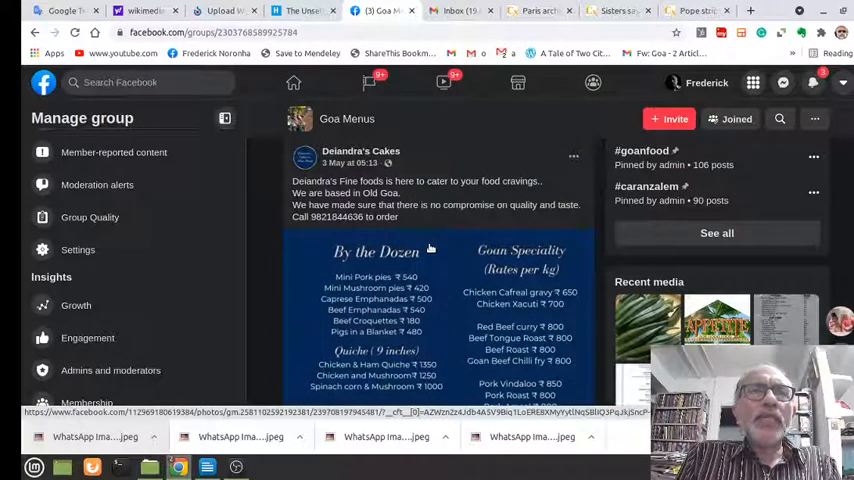
pyautogui.scroll(-3)
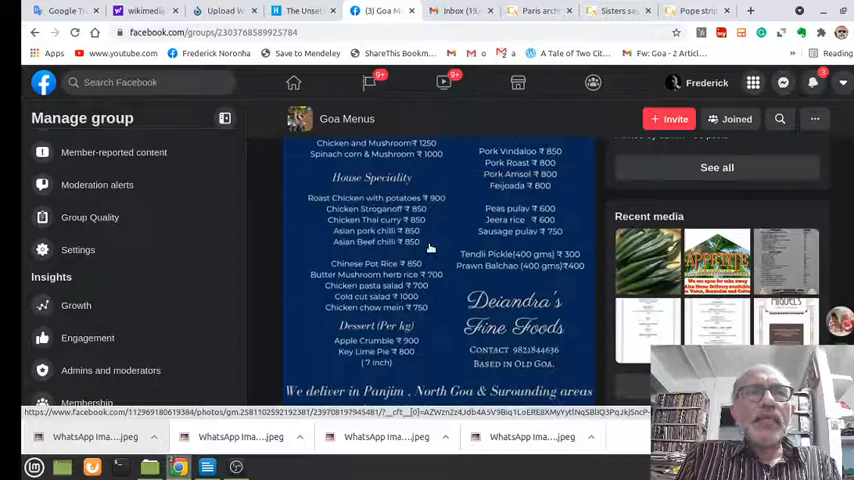
pyautogui.scroll(-3)
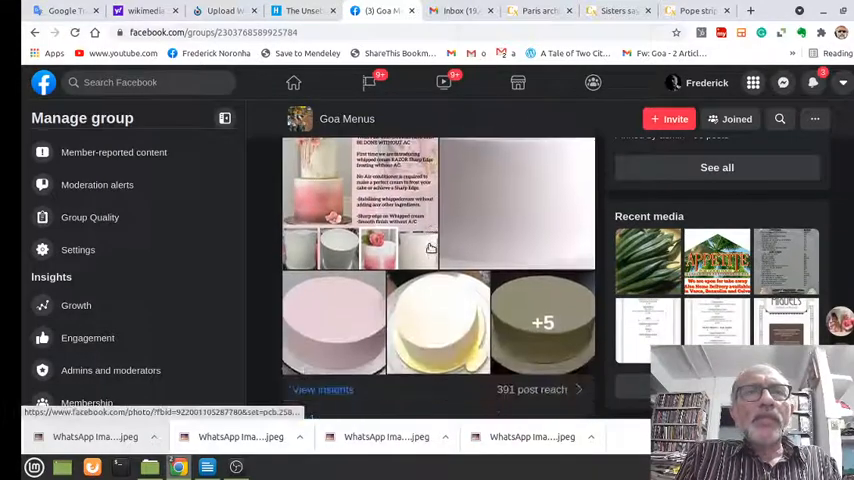
# - Continue past Mum's Tiffin and Urban Turban to the Lake View Restaurant & Bar notice
pyautogui.scroll(-3)
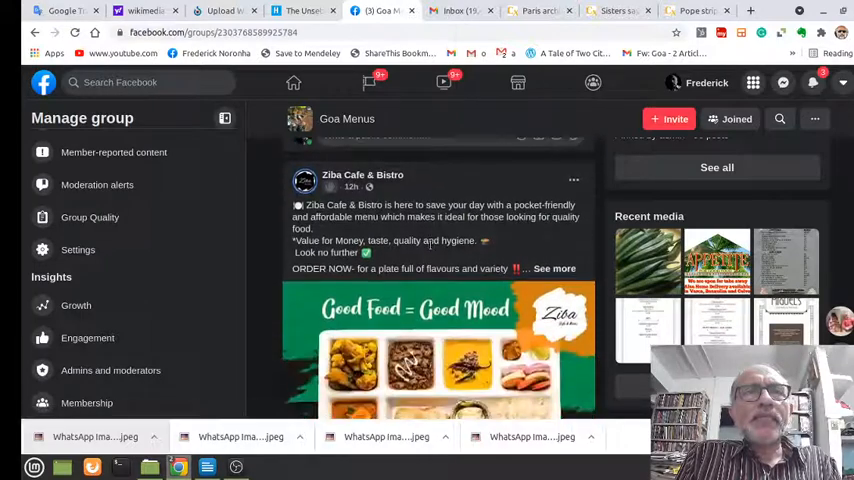
pyautogui.scroll(-3)
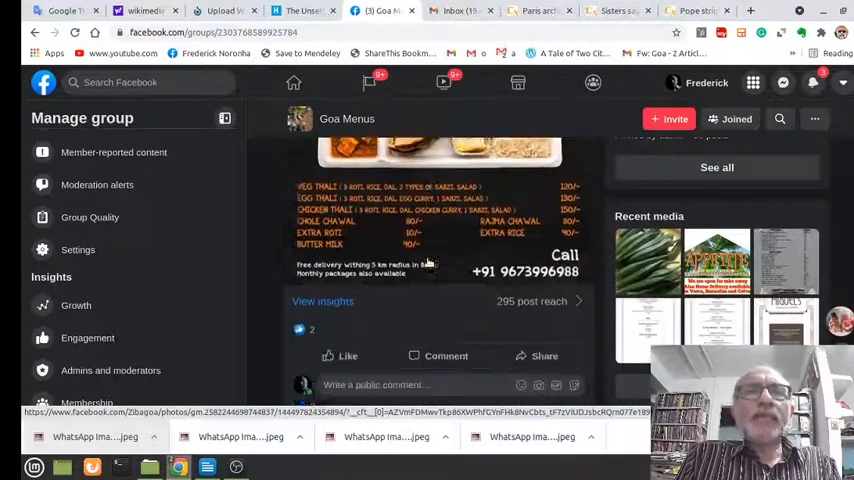
pyautogui.scroll(-3)
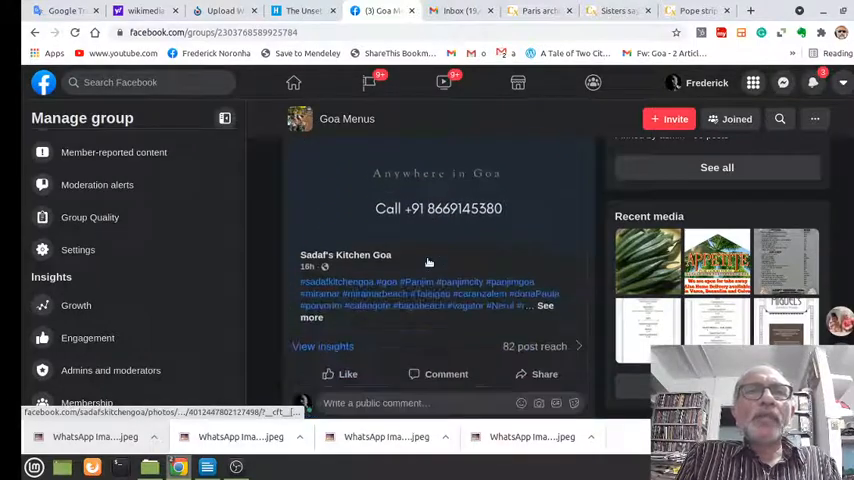
pyautogui.scroll(-3)
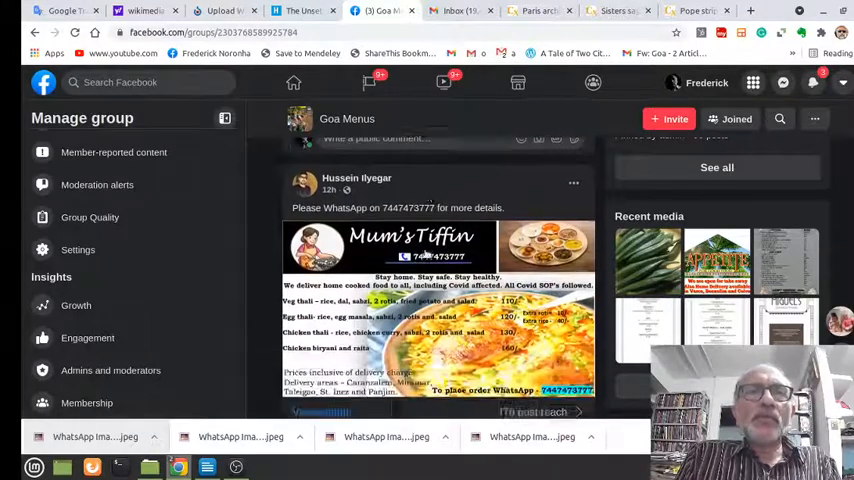
pyautogui.scroll(-3)
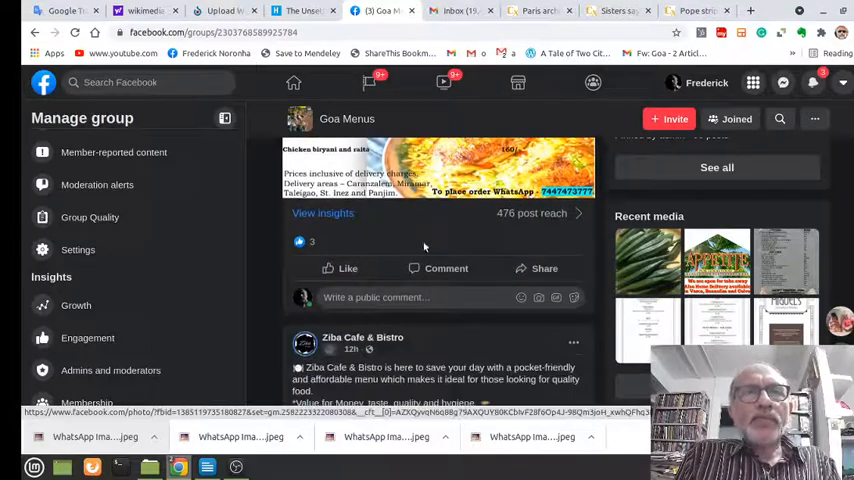
pyautogui.scroll(-3)
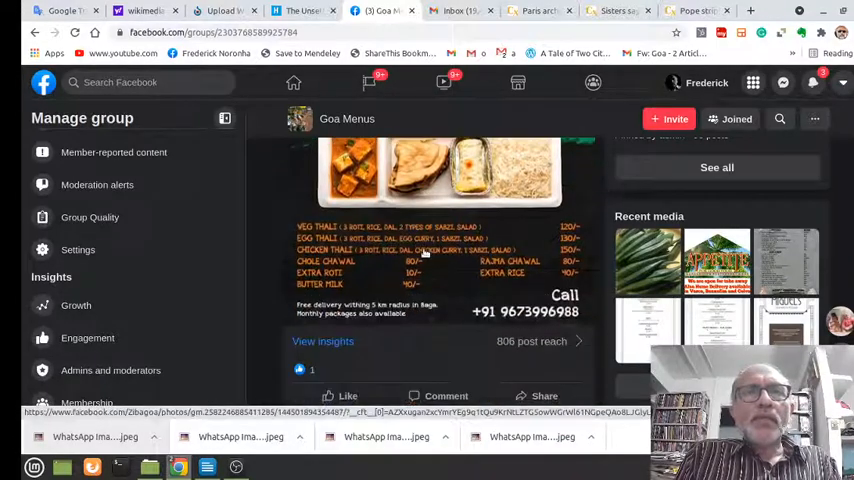
pyautogui.scroll(-3)
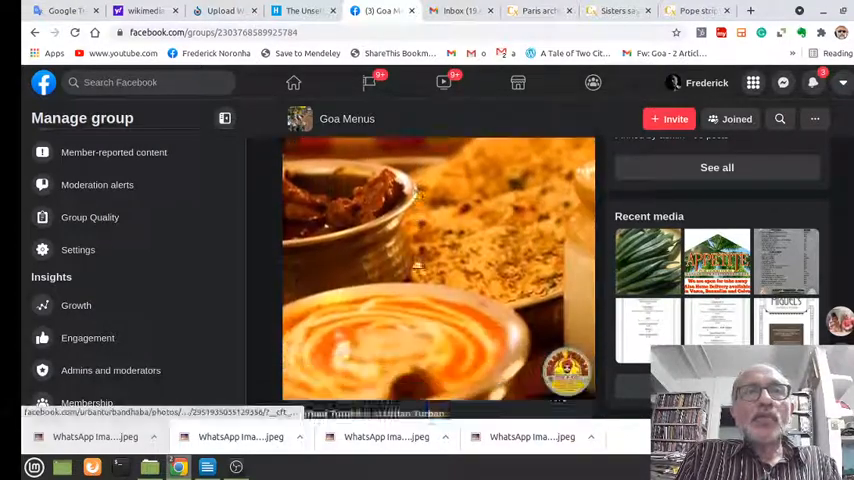
pyautogui.scroll(-3)
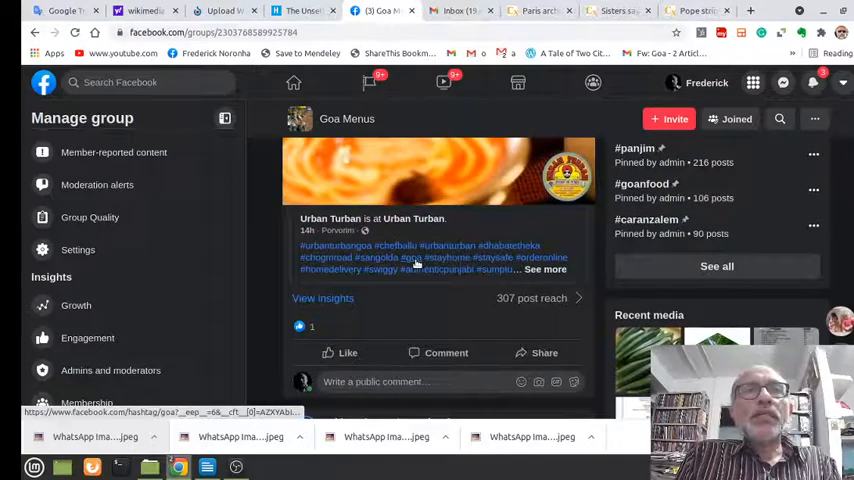
pyautogui.scroll(-3)
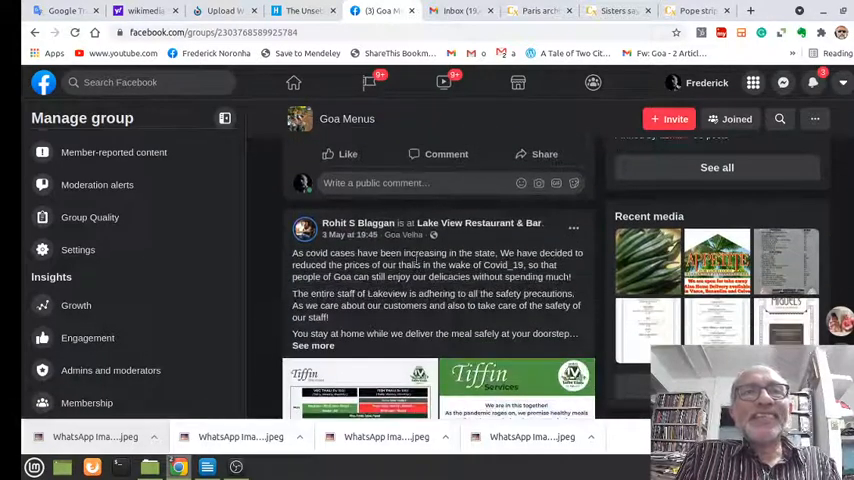
# - Scroll past the 'This week on our menu' post to Ayati Shetye's cashew nuts foraging video
pyautogui.scroll(-3)
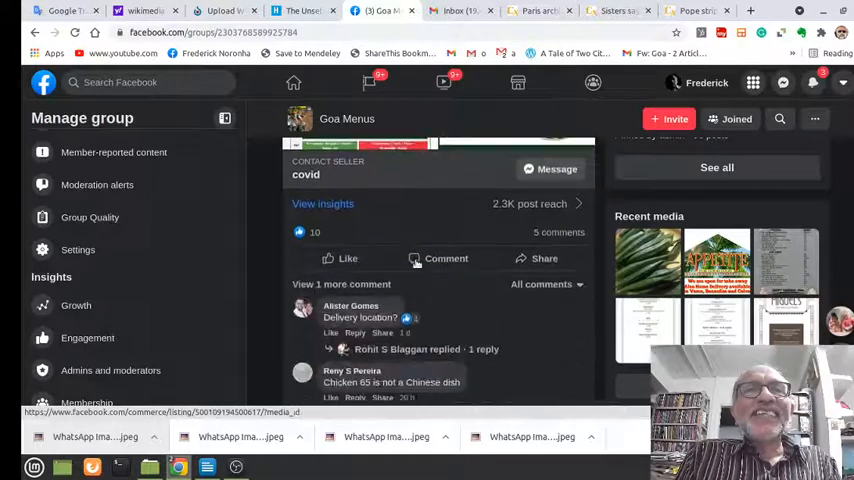
pyautogui.scroll(-3)
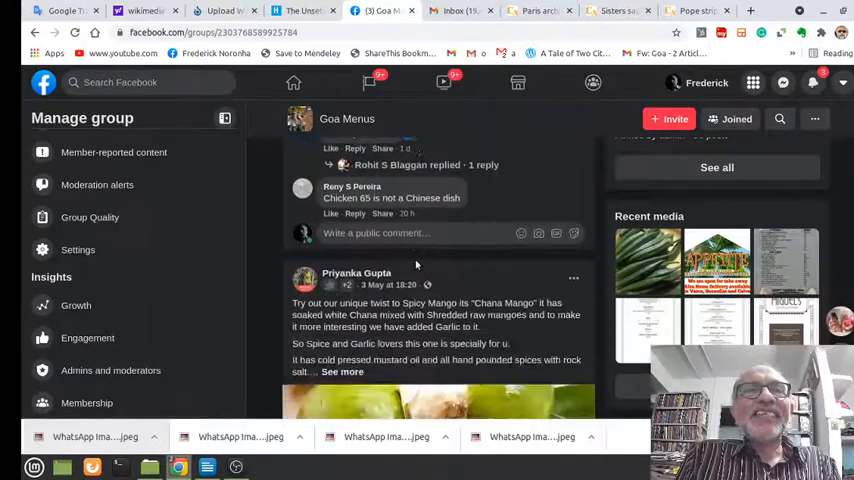
pyautogui.scroll(-3)
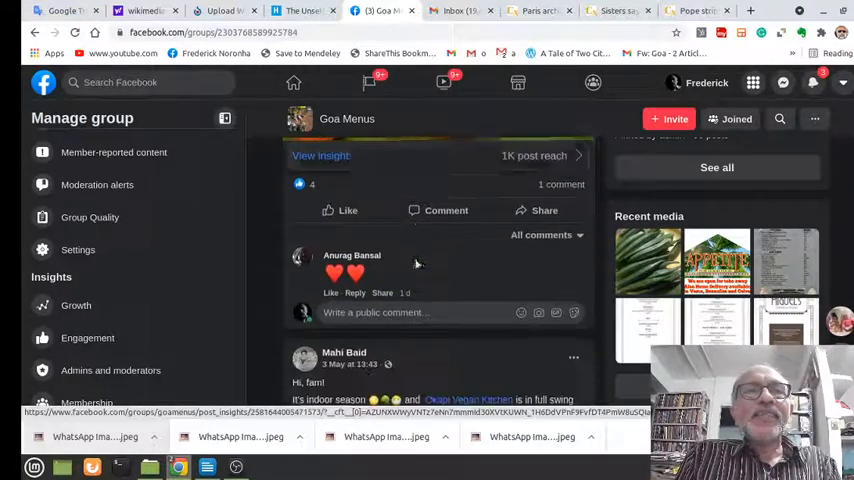
pyautogui.scroll(-3)
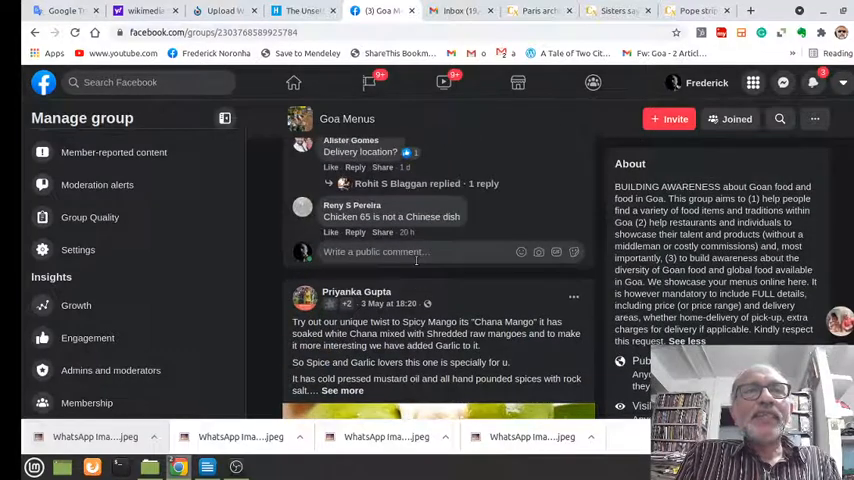
pyautogui.scroll(-3)
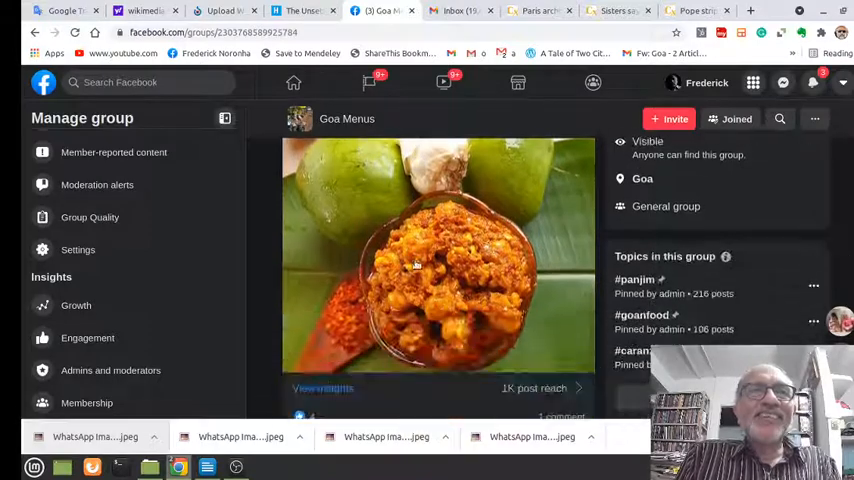
pyautogui.scroll(-3)
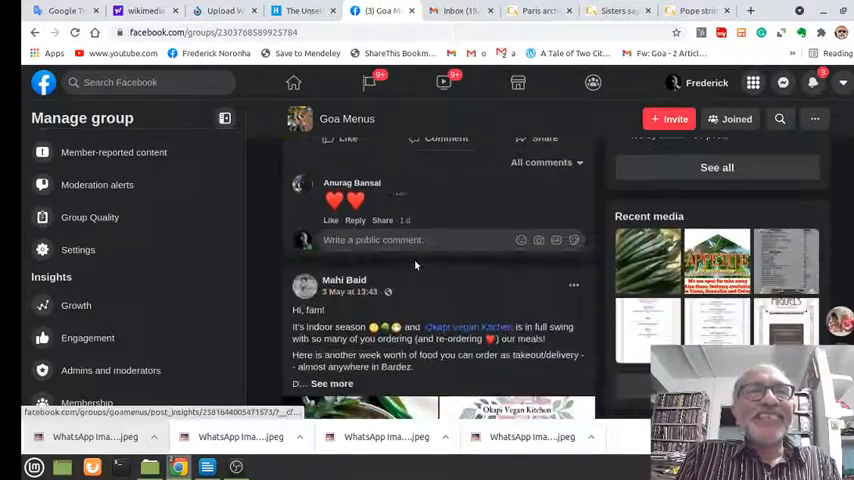
pyautogui.scroll(-3)
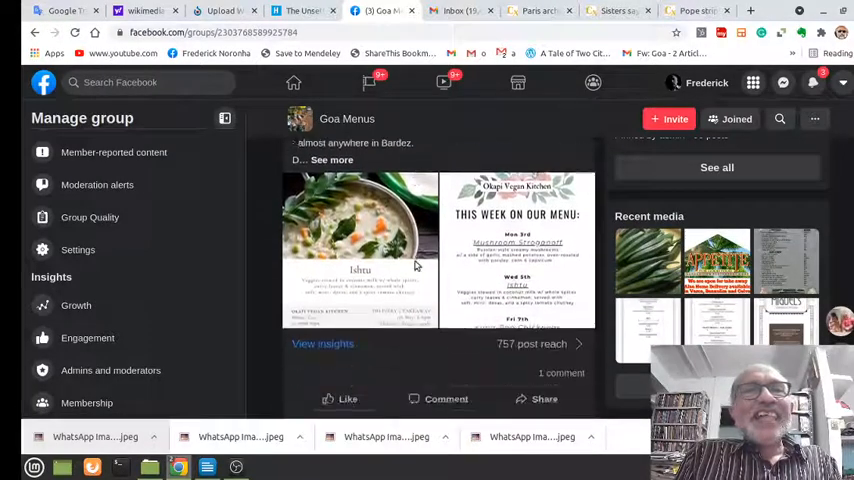
pyautogui.scroll(-3)
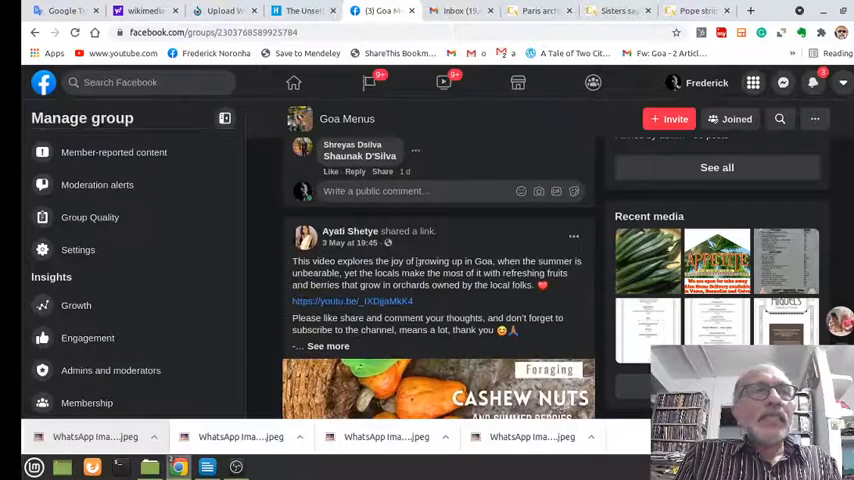
pyautogui.scroll(-3)
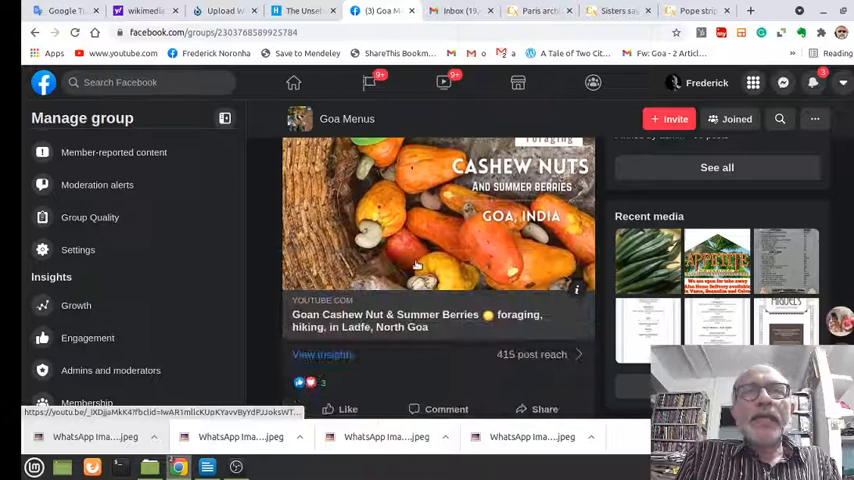
pyautogui.scroll(-3)
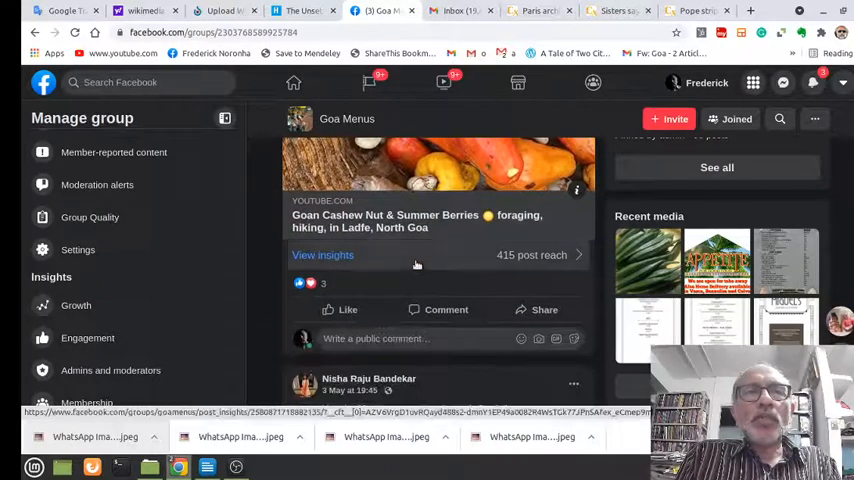
pyautogui.scroll(-3)
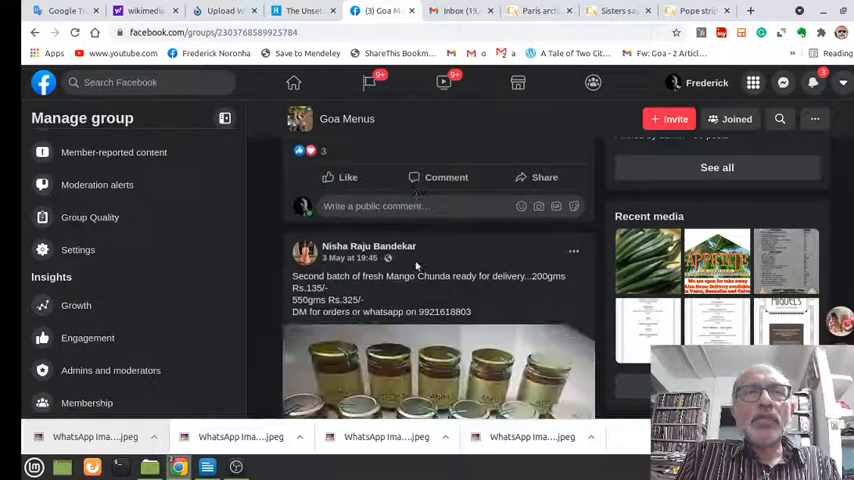
pyautogui.scroll(-3)
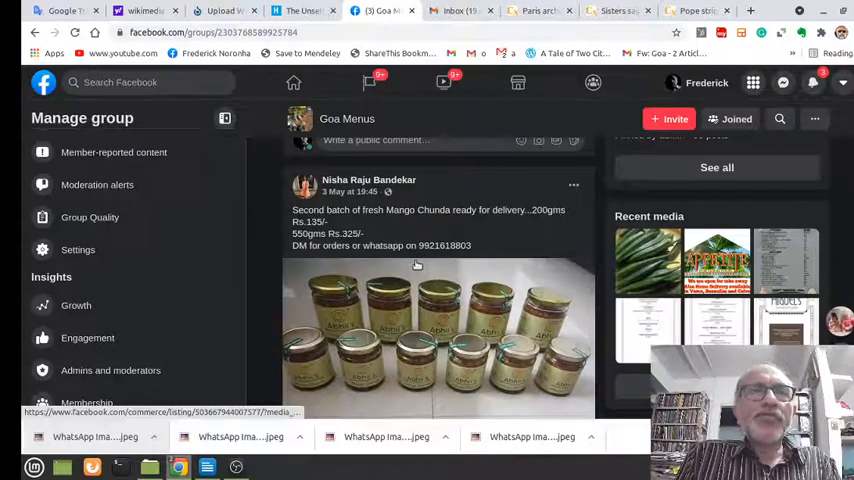
pyautogui.scroll(-3)
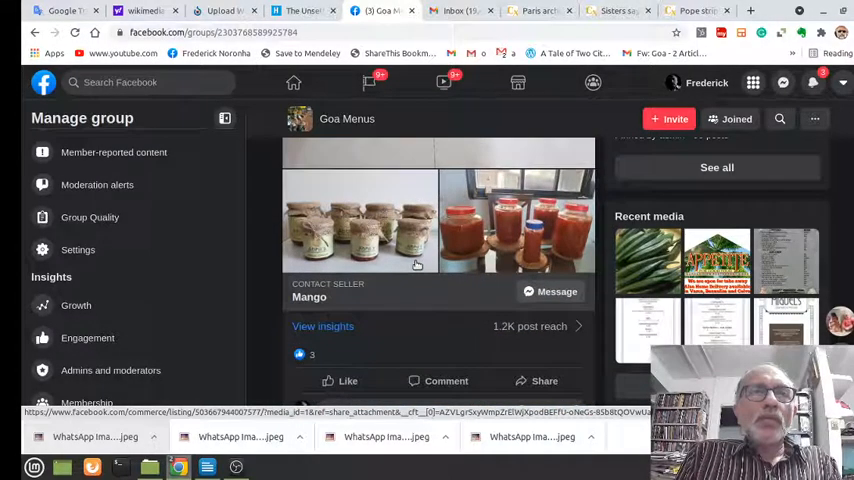
pyautogui.scroll(-3)
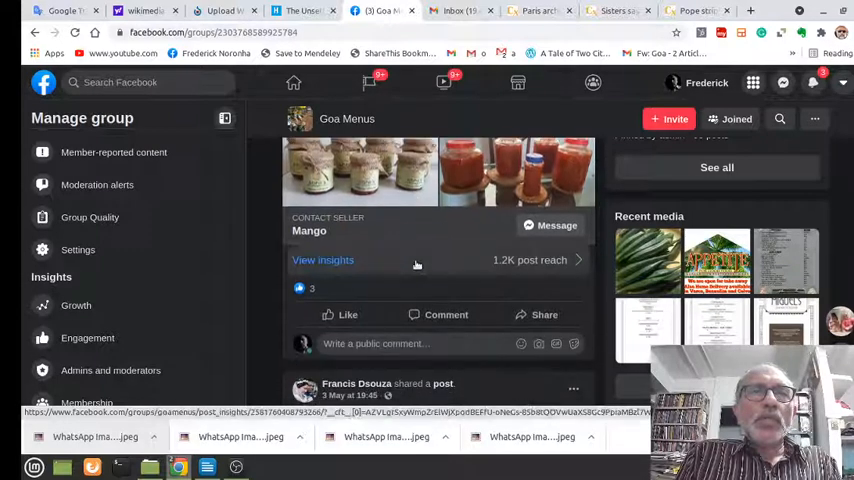
pyautogui.scroll(-3)
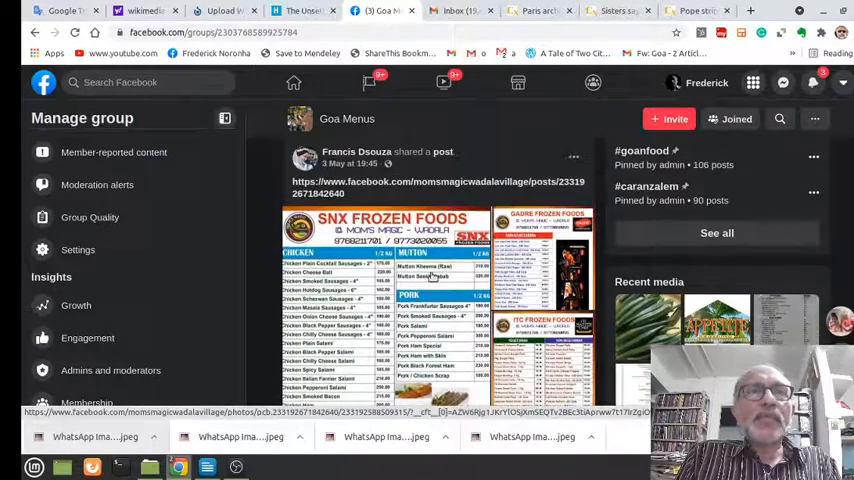
# - Scroll down the feed past the FARAL kaju katli and Open Kitchen Goa home-delivery posts
pyautogui.scroll(-3)
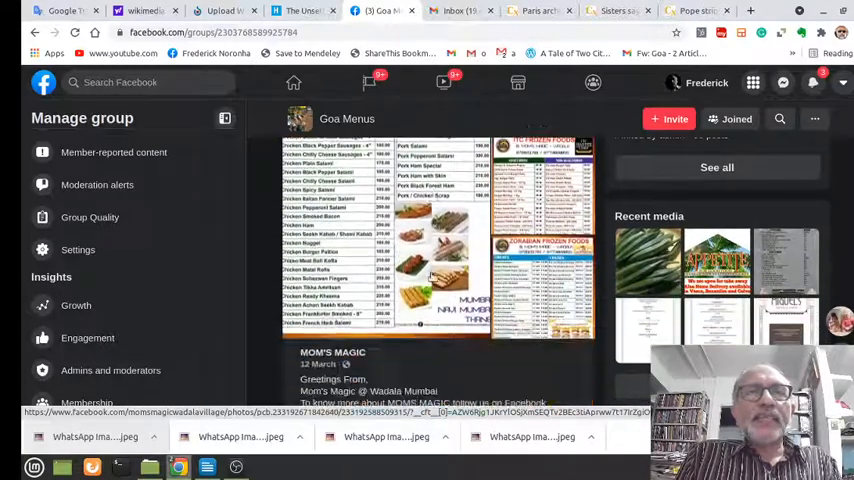
pyautogui.scroll(-3)
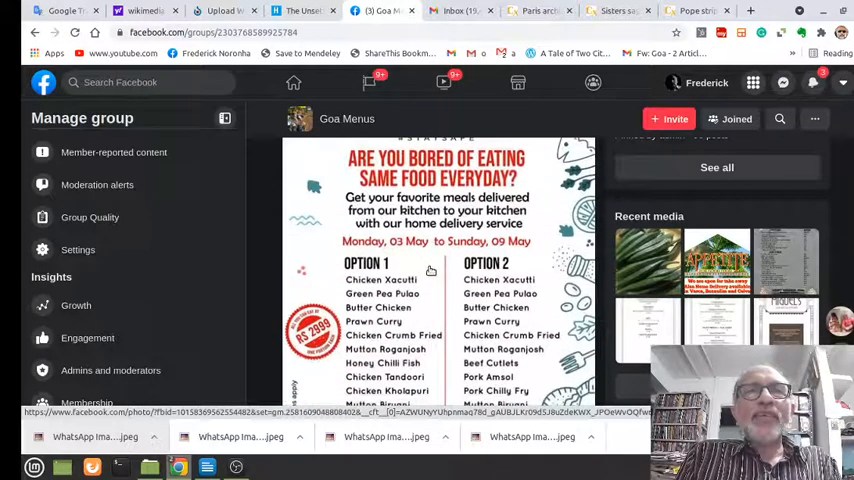
pyautogui.scroll(-3)
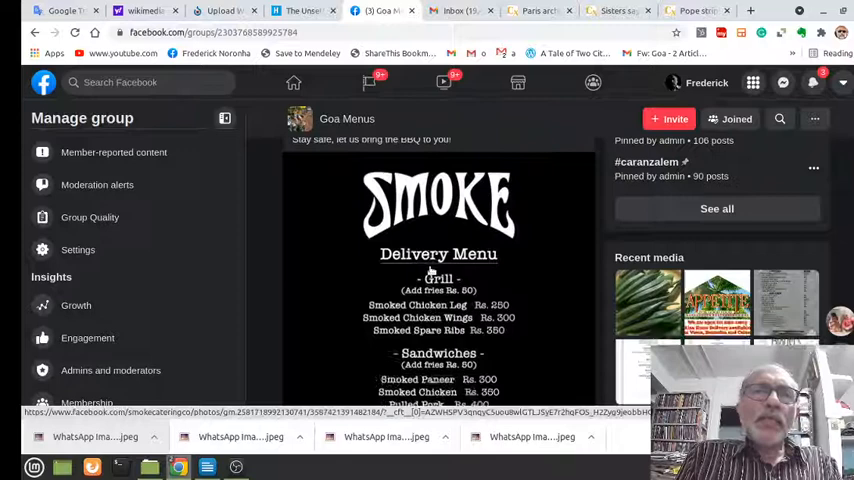
pyautogui.scroll(-3)
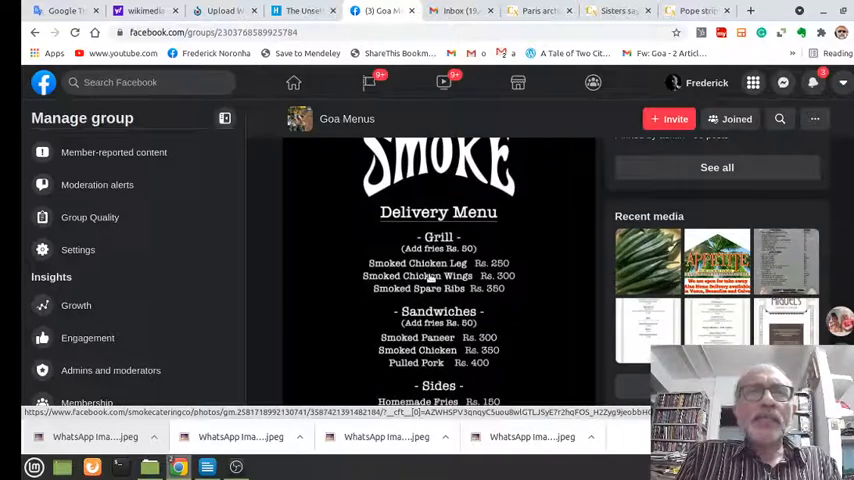
pyautogui.scroll(-3)
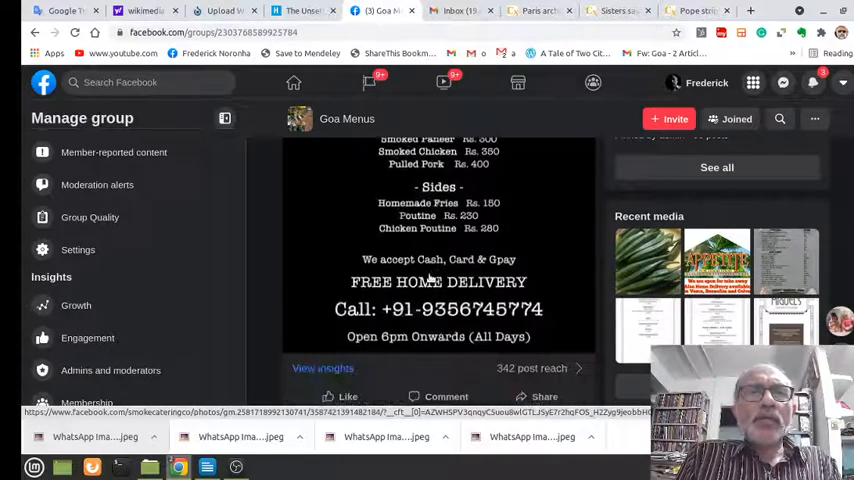
pyautogui.scroll(-3)
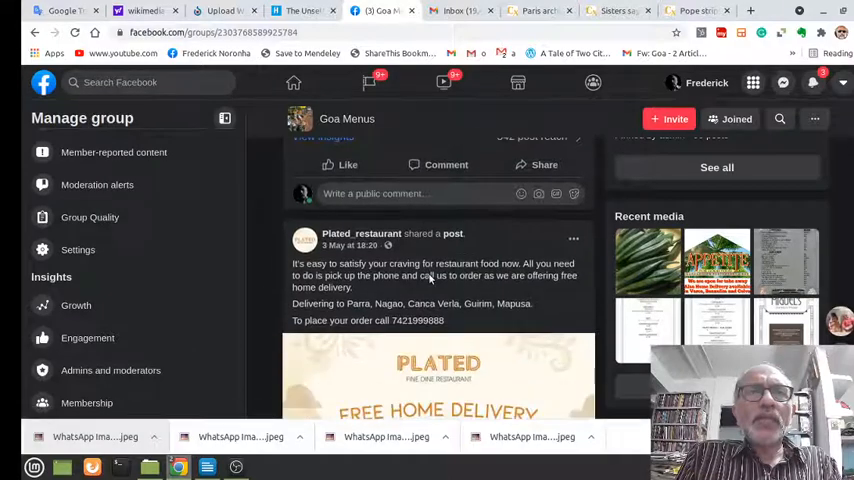
pyautogui.scroll(-3)
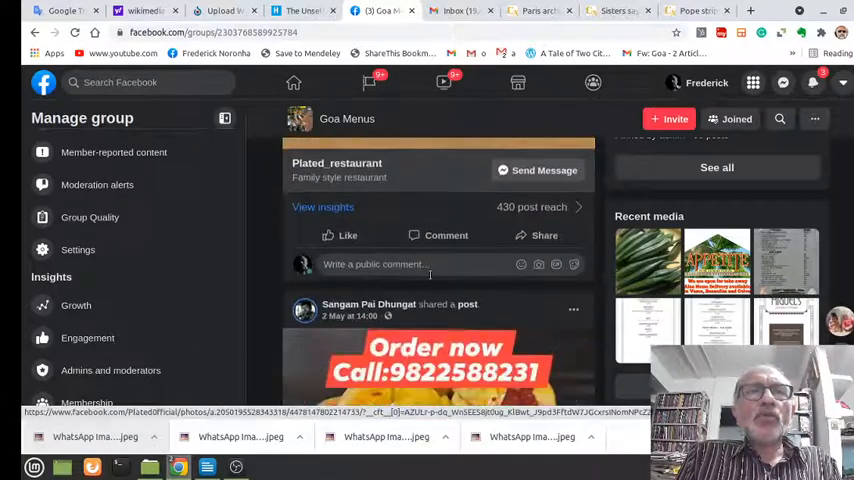
pyautogui.scroll(-3)
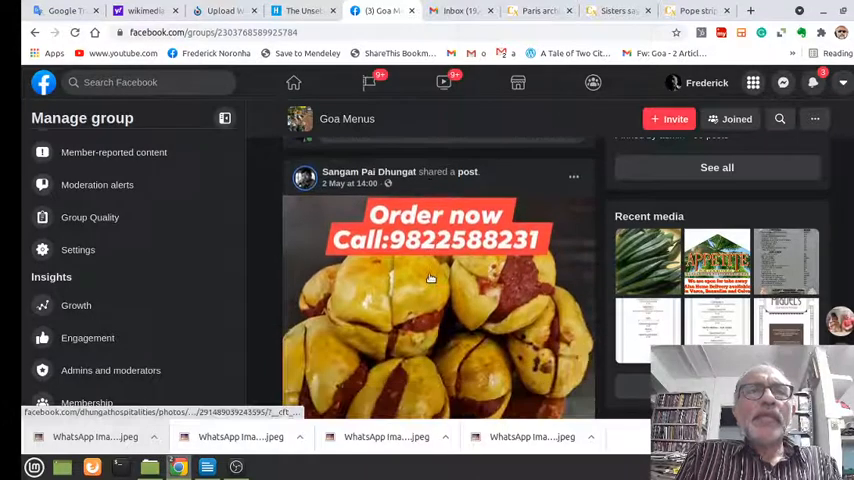
pyautogui.moveTo(430, 278)
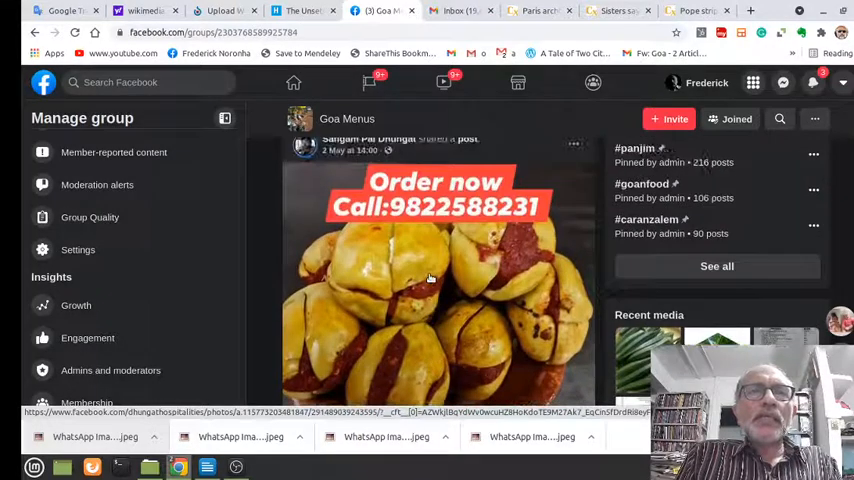
pyautogui.scroll(-3)
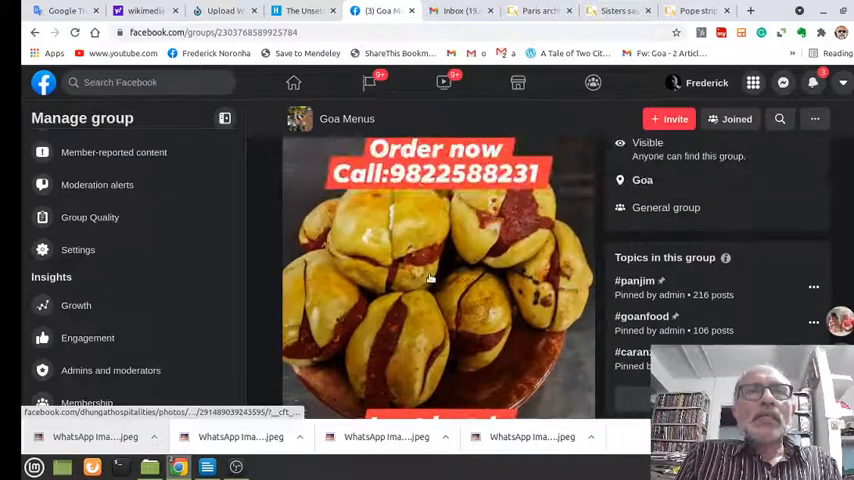
pyautogui.scroll(-3)
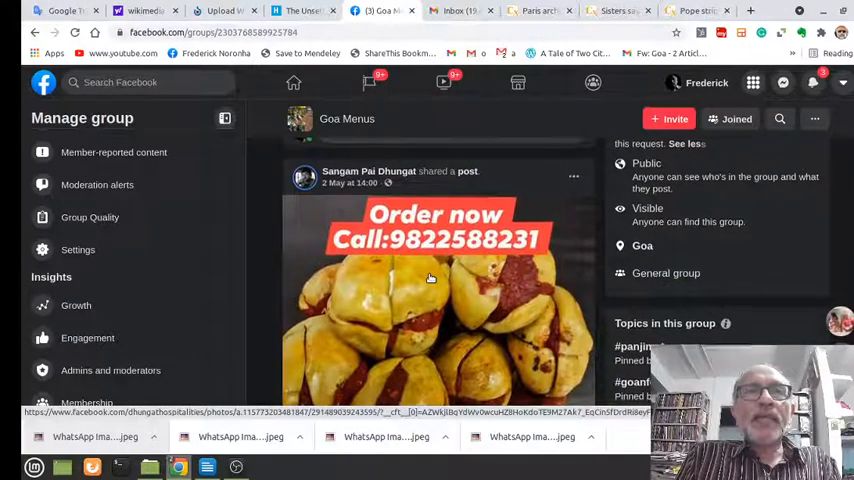
pyautogui.scroll(-3)
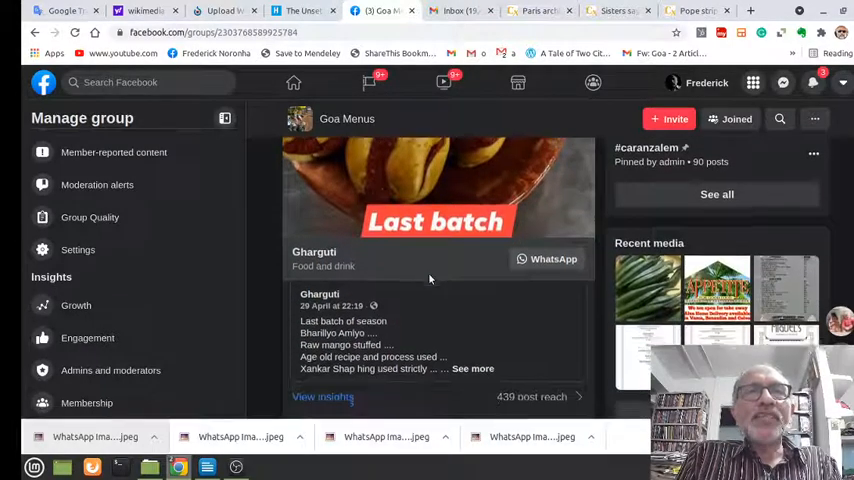
# - Continue down to the chocolate chip cake post and the Smoke delivery menu
pyautogui.scroll(-3)
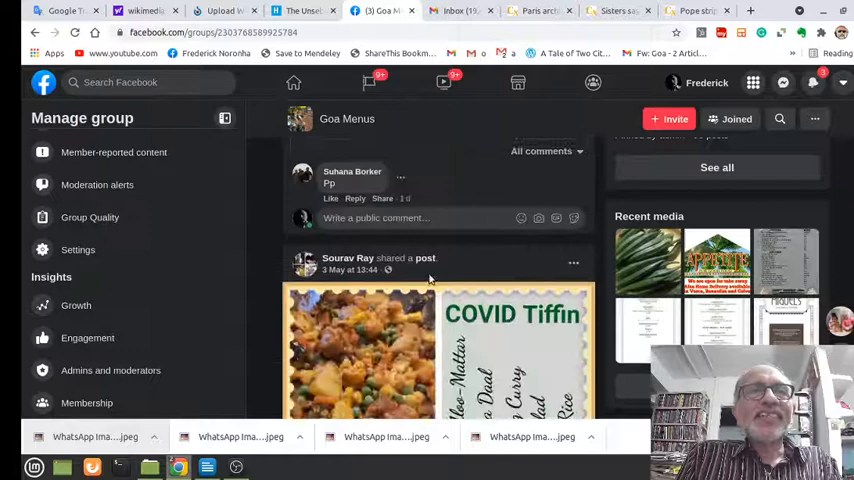
pyautogui.scroll(-3)
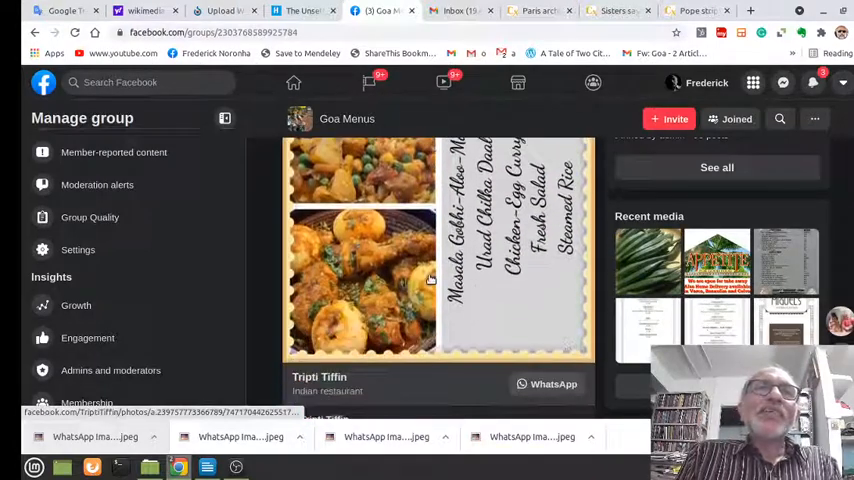
pyautogui.scroll(-3)
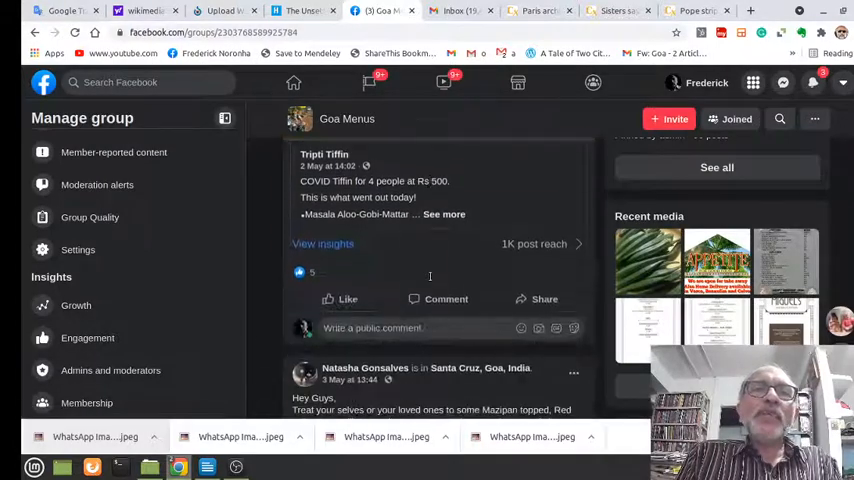
pyautogui.scroll(-3)
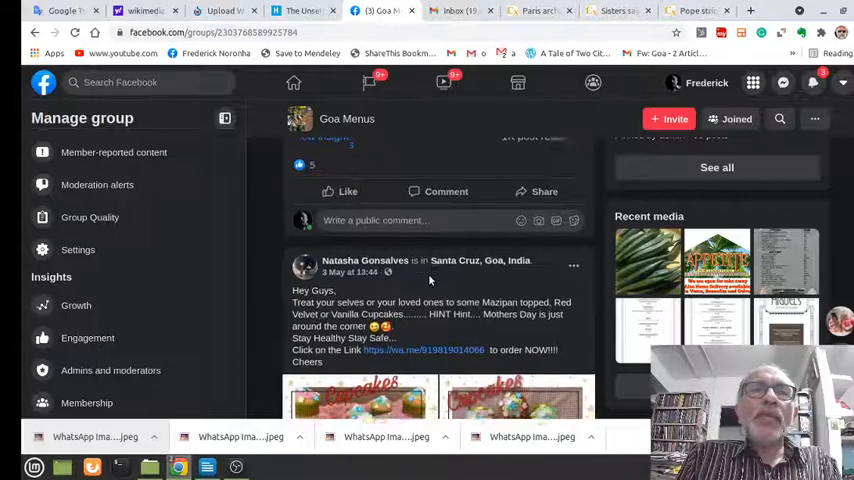
pyautogui.scroll(-3)
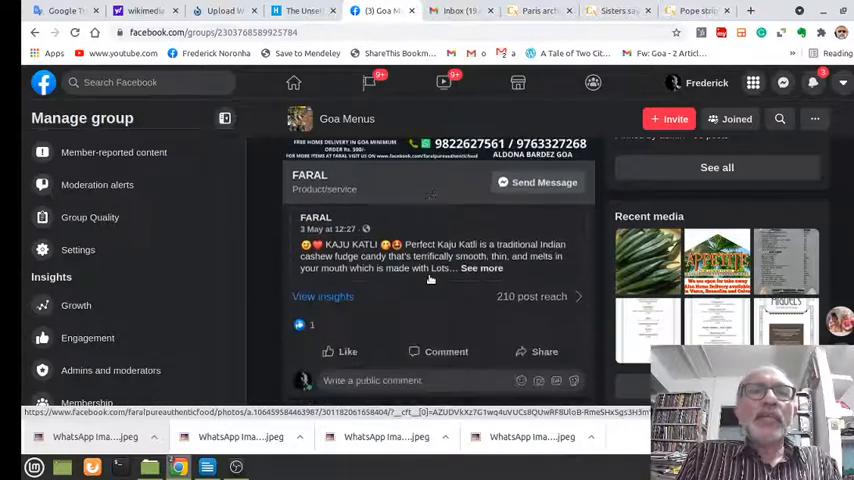
pyautogui.scroll(-3)
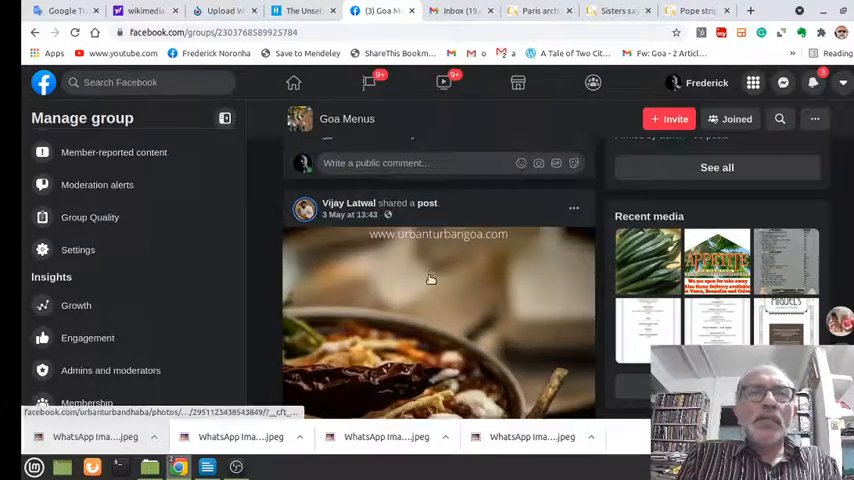
pyautogui.scroll(-3)
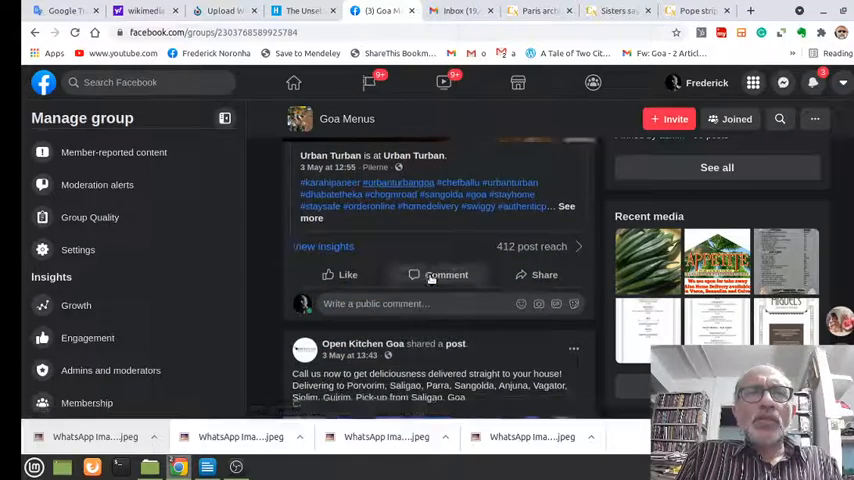
pyautogui.scroll(-3)
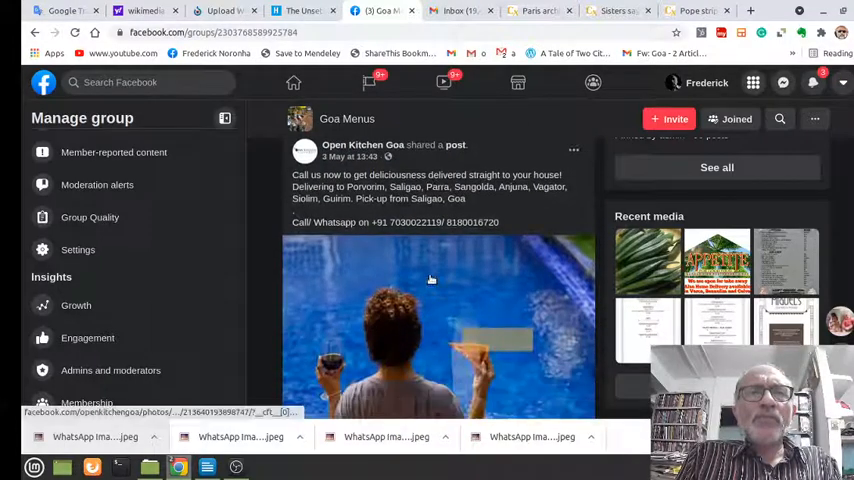
pyautogui.scroll(-3)
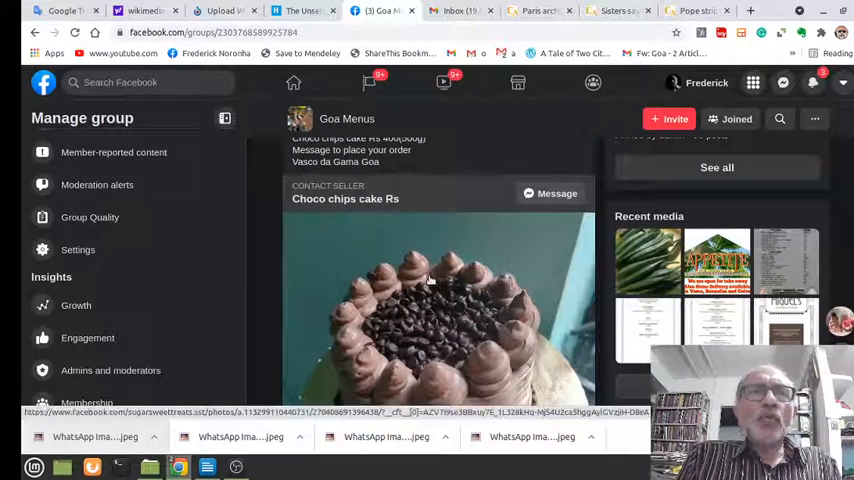
pyautogui.scroll(-3)
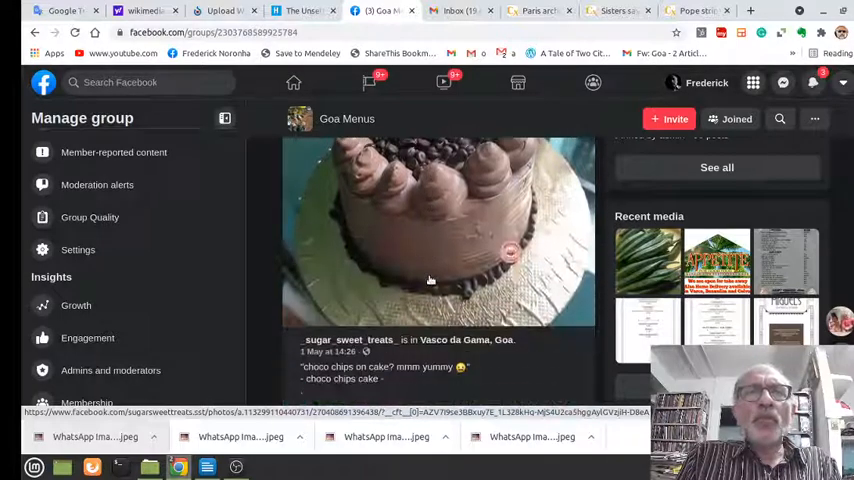
pyautogui.scroll(-3)
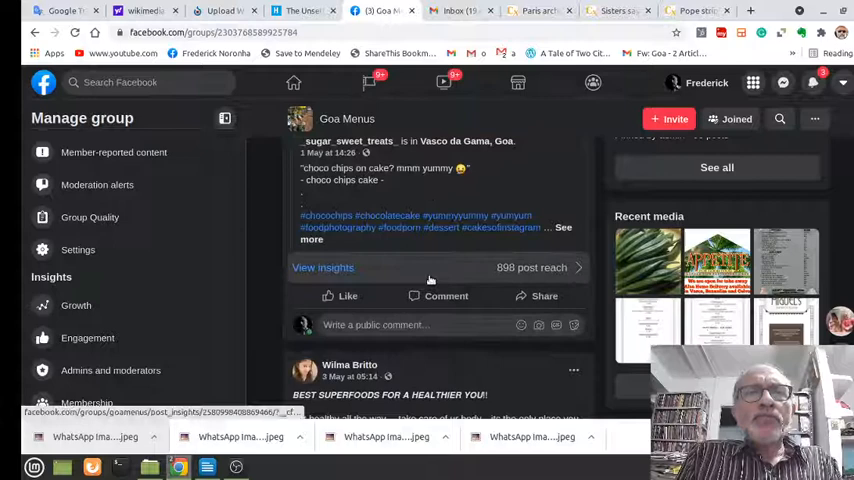
pyautogui.scroll(-3)
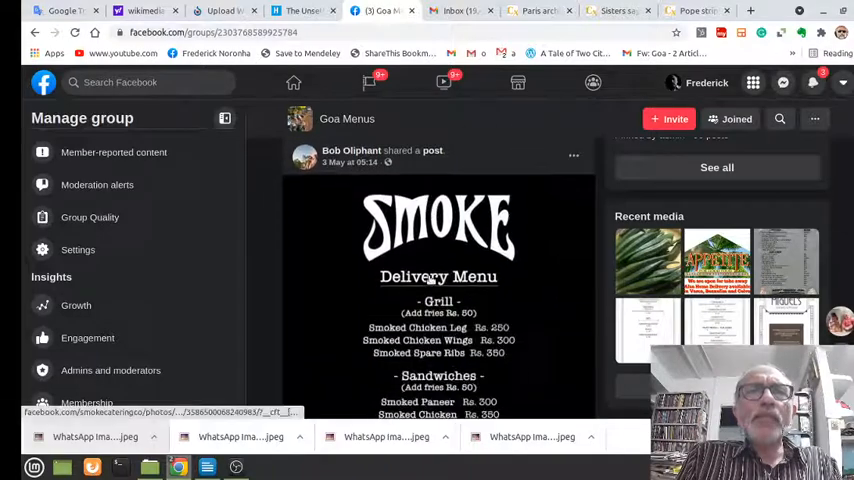
pyautogui.scroll(-3)
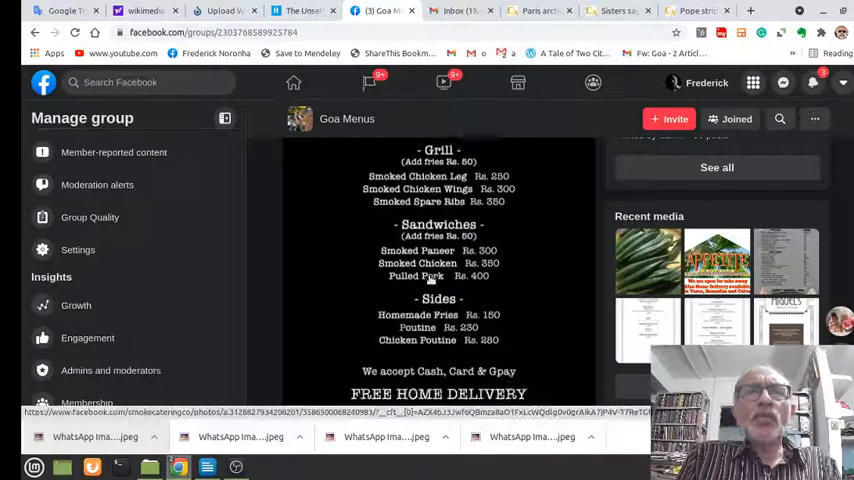
pyautogui.scroll(-3)
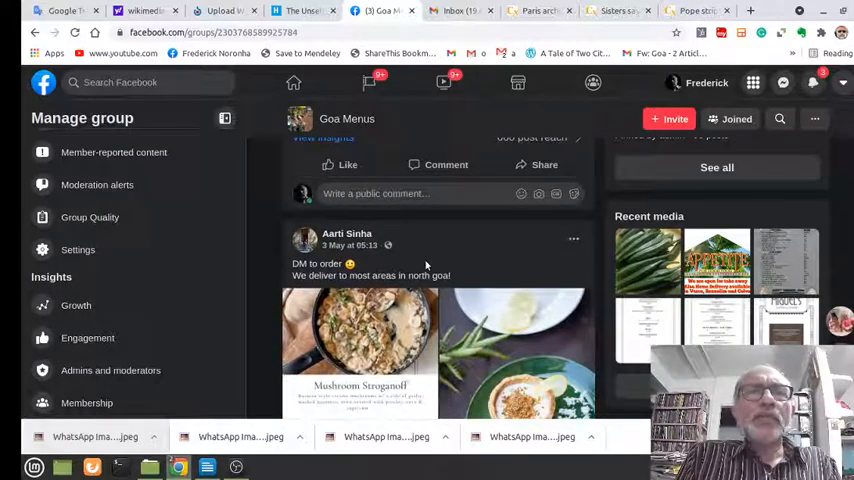
pyautogui.scroll(-3)
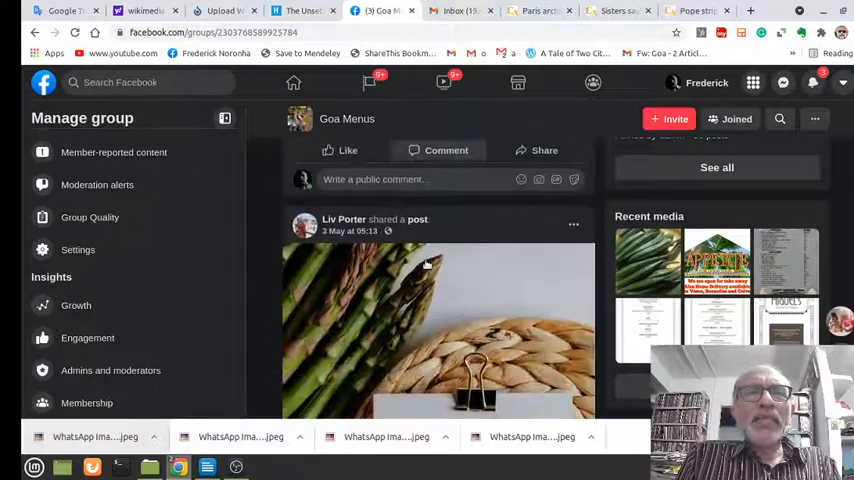
pyautogui.scroll(-3)
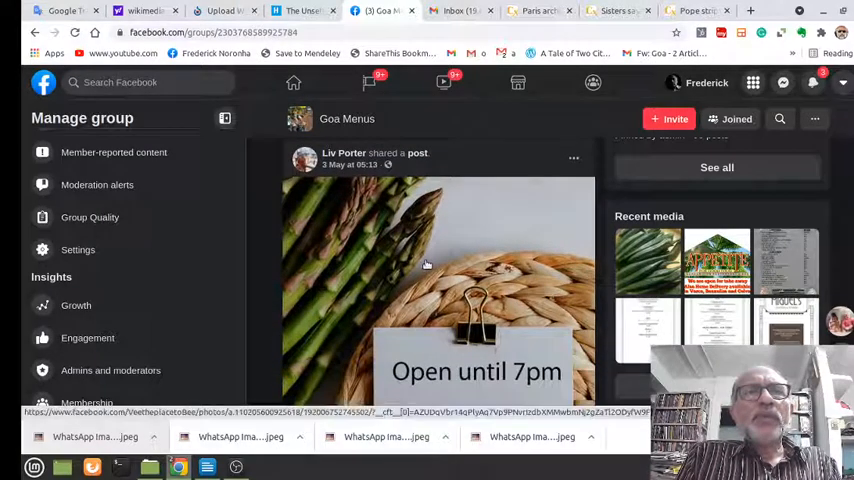
pyautogui.scroll(-3)
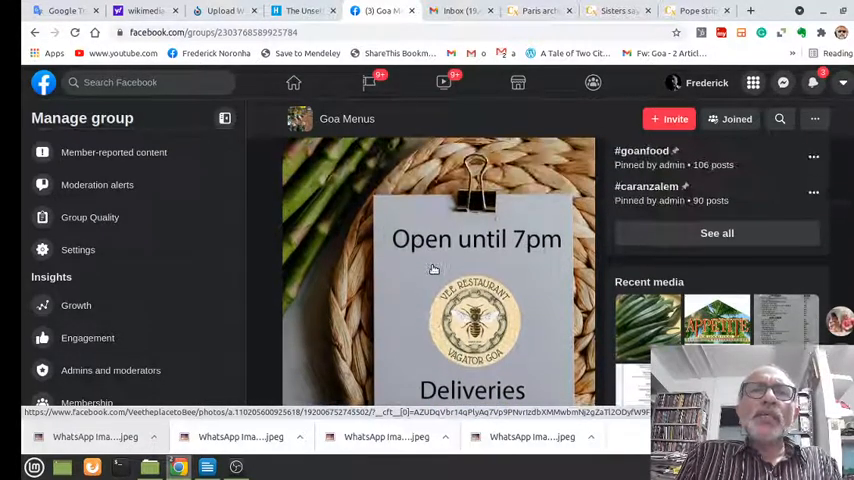
pyautogui.scroll(-3)
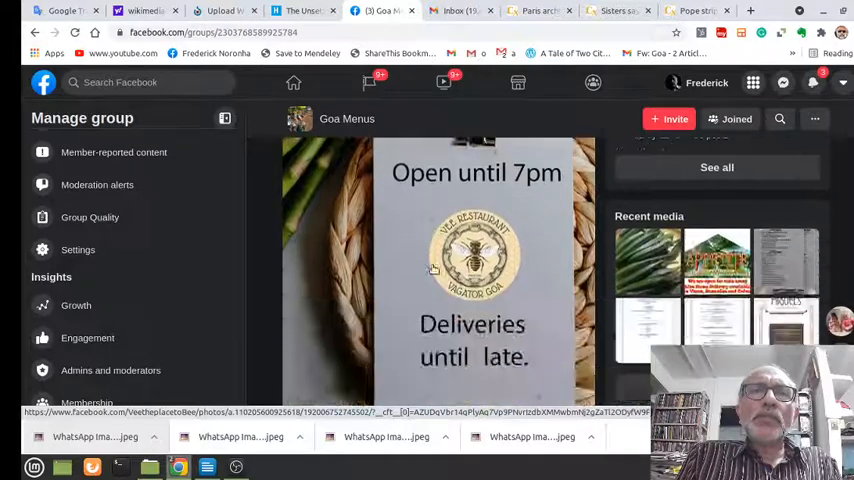
pyautogui.scroll(-3)
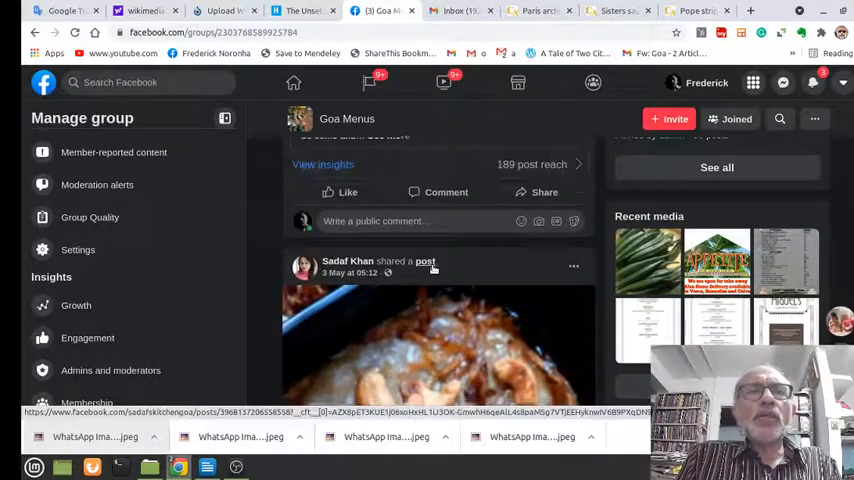
pyautogui.scroll(-3)
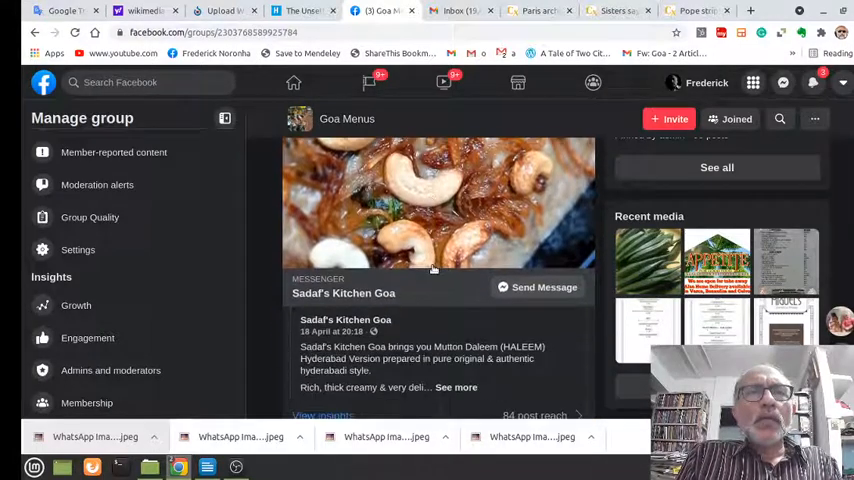
pyautogui.scroll(-3)
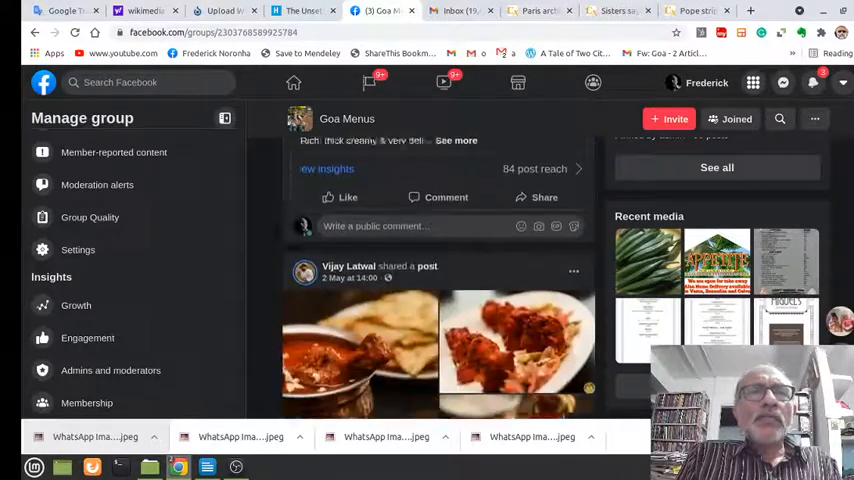
pyautogui.scroll(-3)
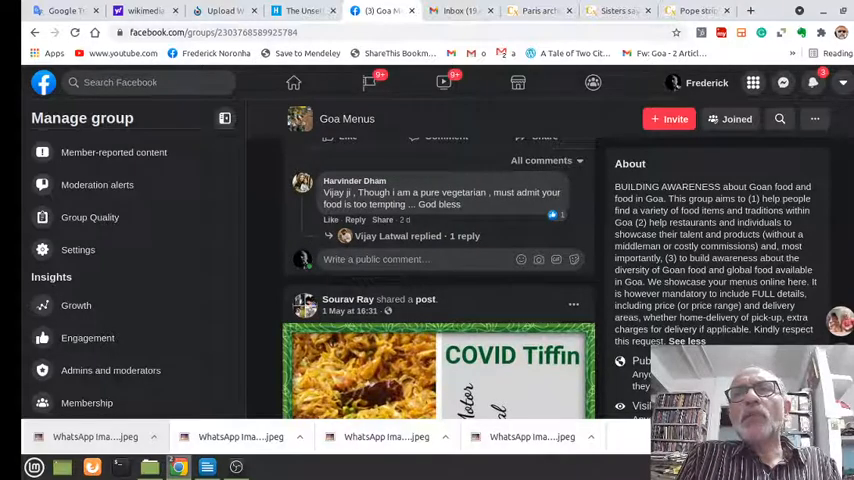
pyautogui.scroll(-3)
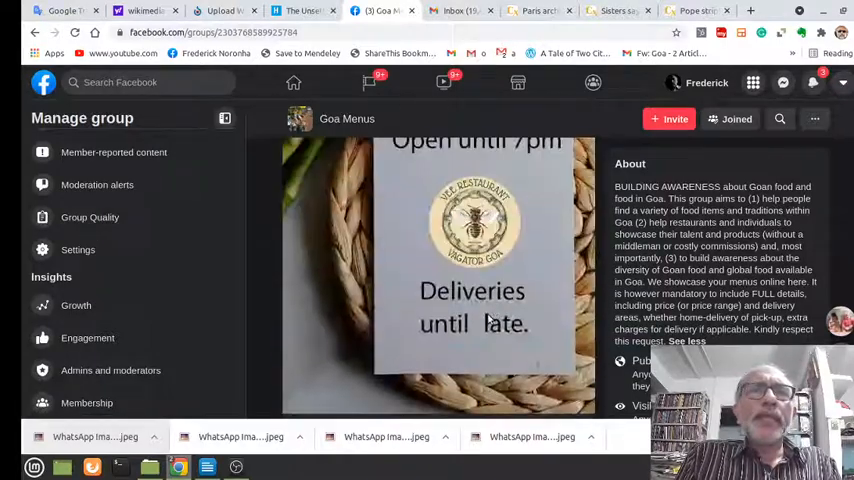
pyautogui.scroll(-3)
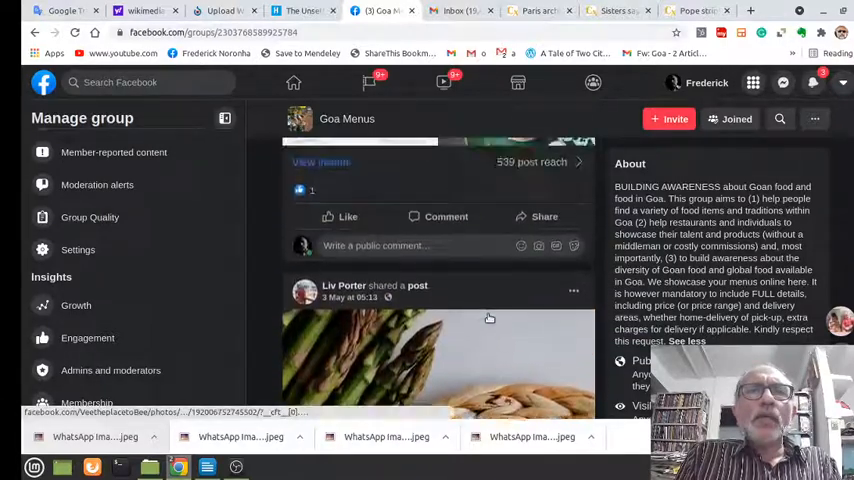
pyautogui.scroll(-3)
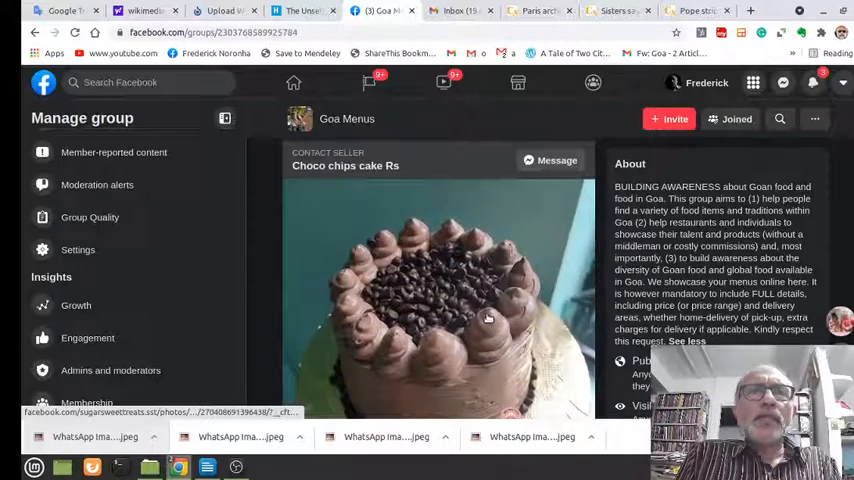
pyautogui.scroll(-3)
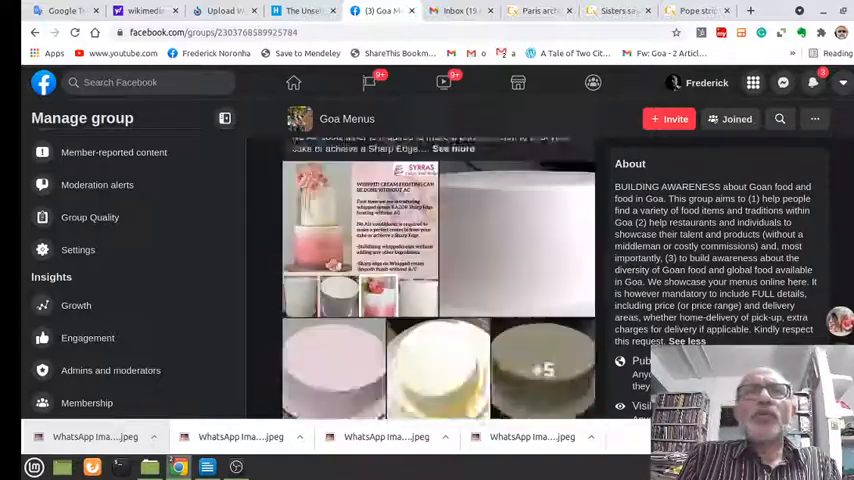
pyautogui.scroll(-3)
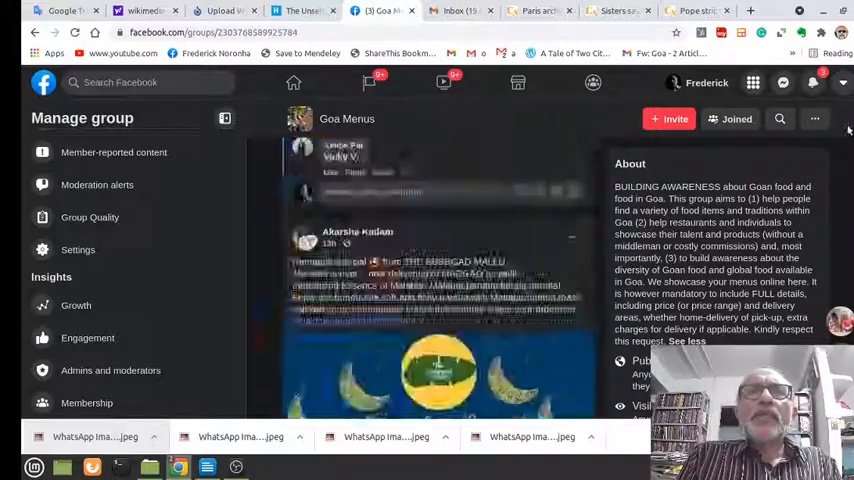